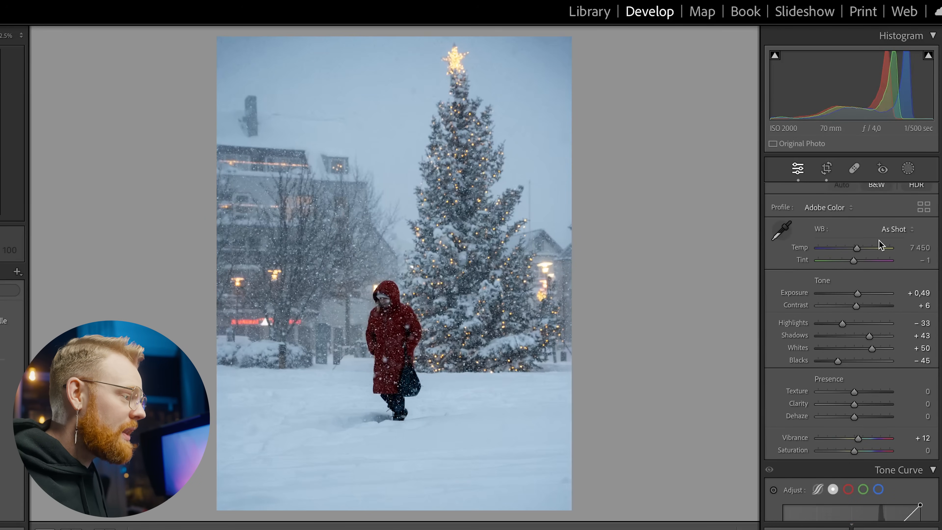
mouse_move(687, 238)
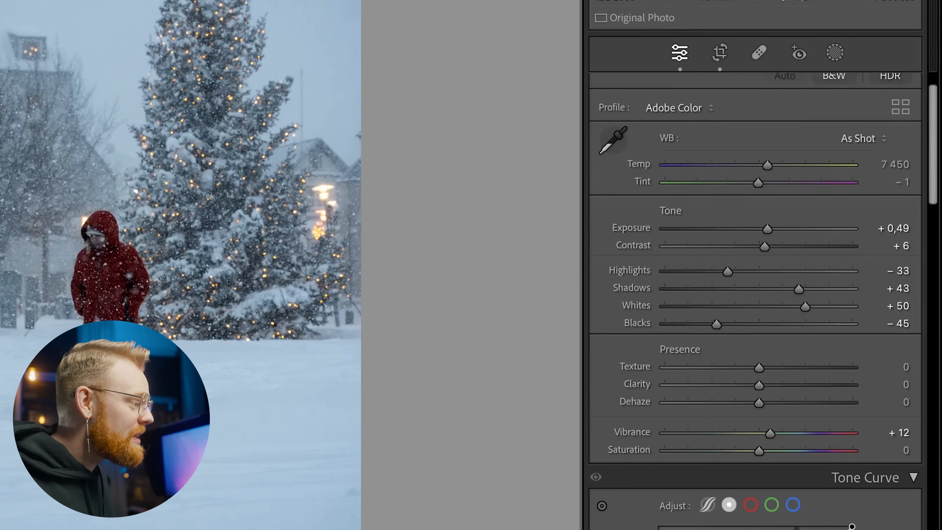
- Lower the snowy tree photo's contrast, then bring it up to +20 in the Basic panel
scroll(down, 3)
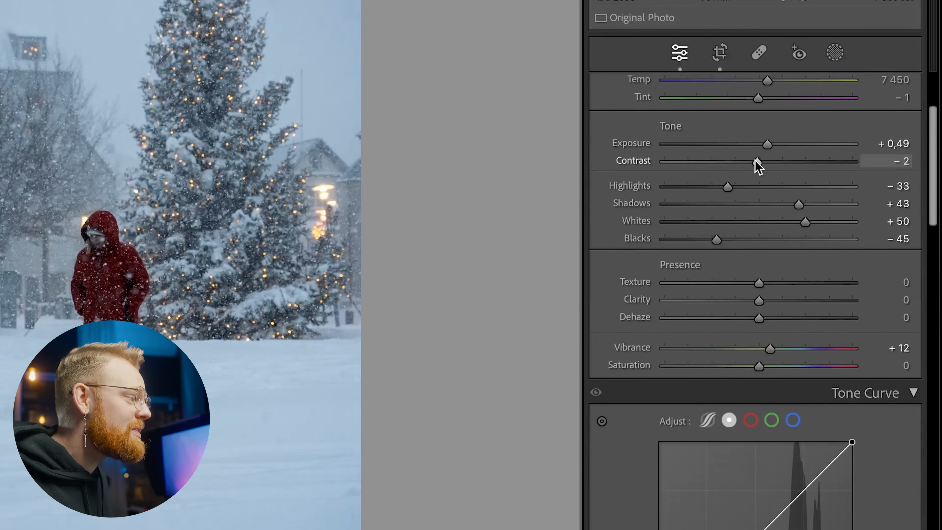
drag(758, 160, 775, 160)
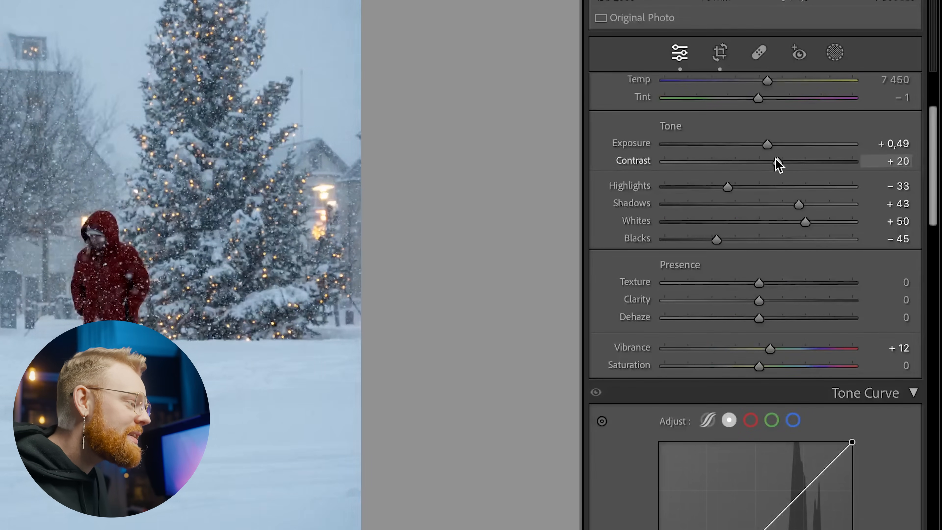
drag(781, 160, 775, 160)
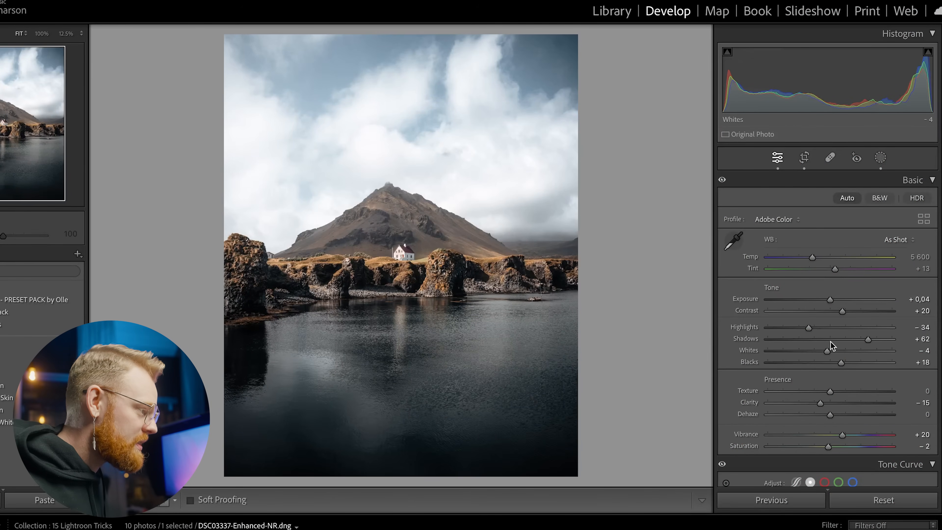
- With the Alt clipping preview, sweep Exposure up and back, then darken Blacks to see shadow clipping
key(alt)
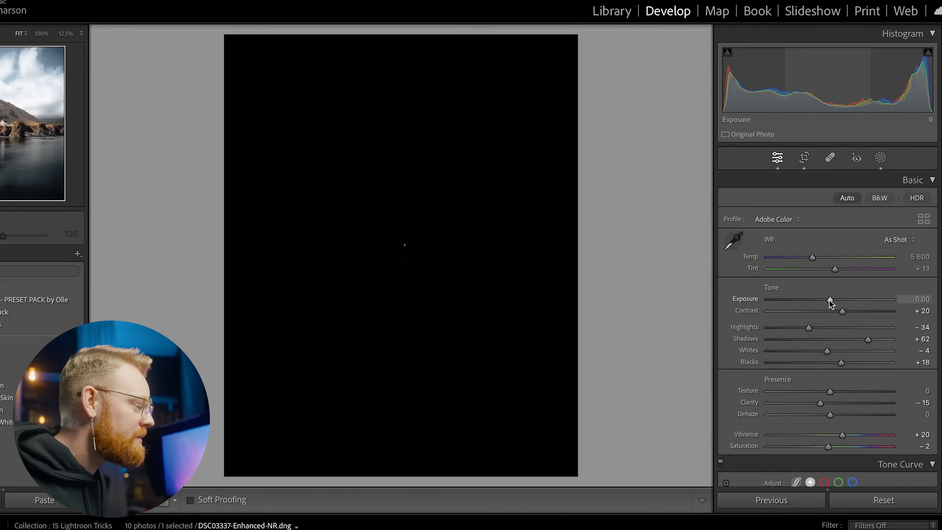
drag(828, 299, 834, 300)
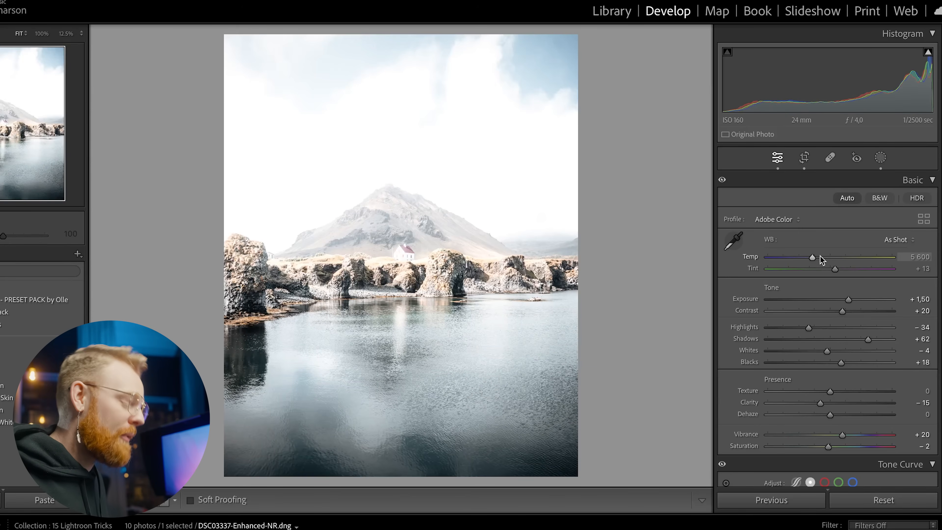
drag(848, 299, 832, 299)
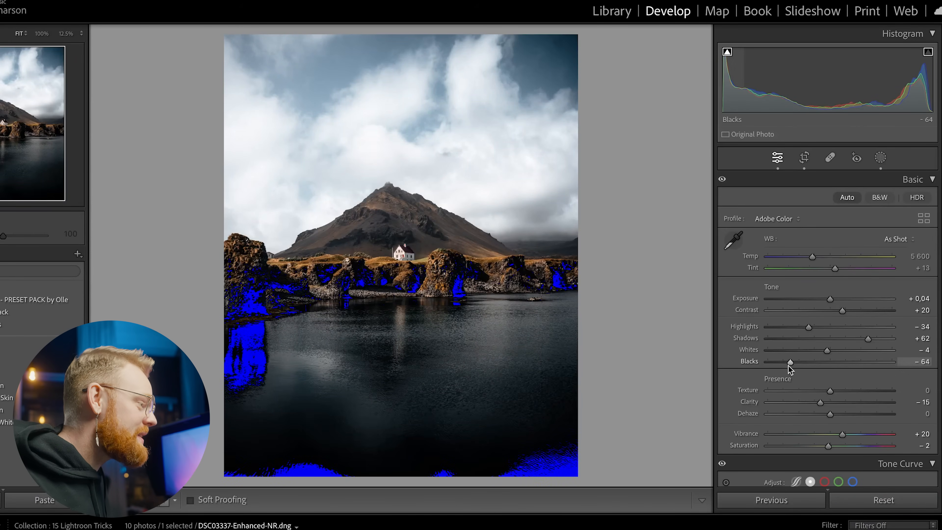
drag(829, 299, 847, 298)
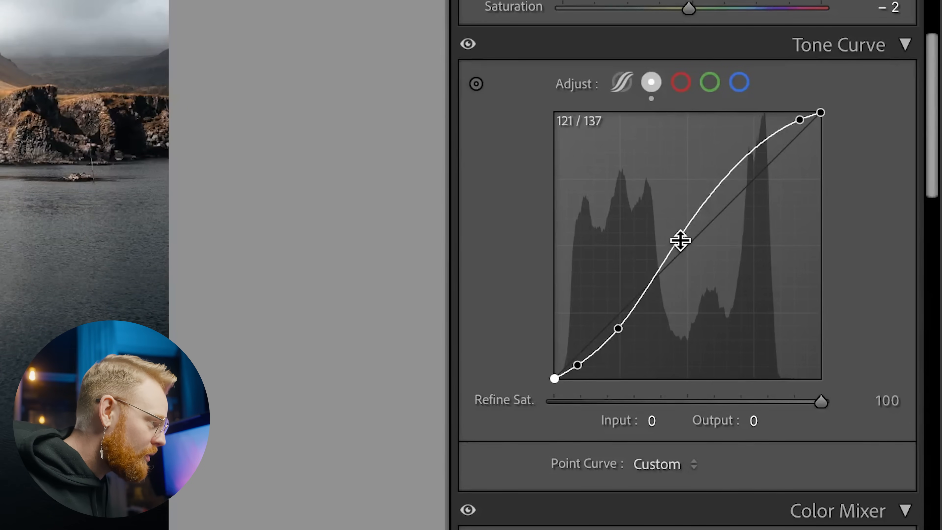
- Nudge the tone curve's midtone point up and down to settle its position
drag(680, 241, 676, 227)
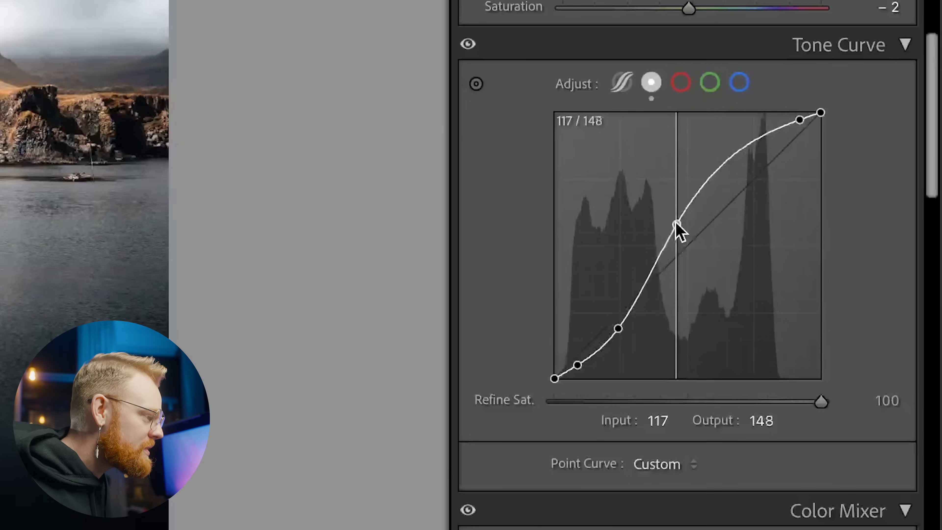
drag(677, 227, 674, 244)
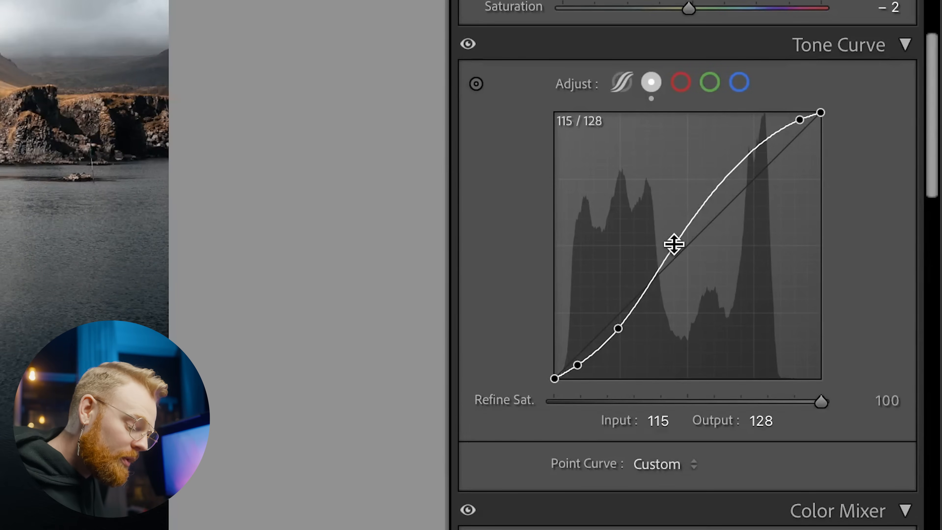
drag(674, 244, 674, 250)
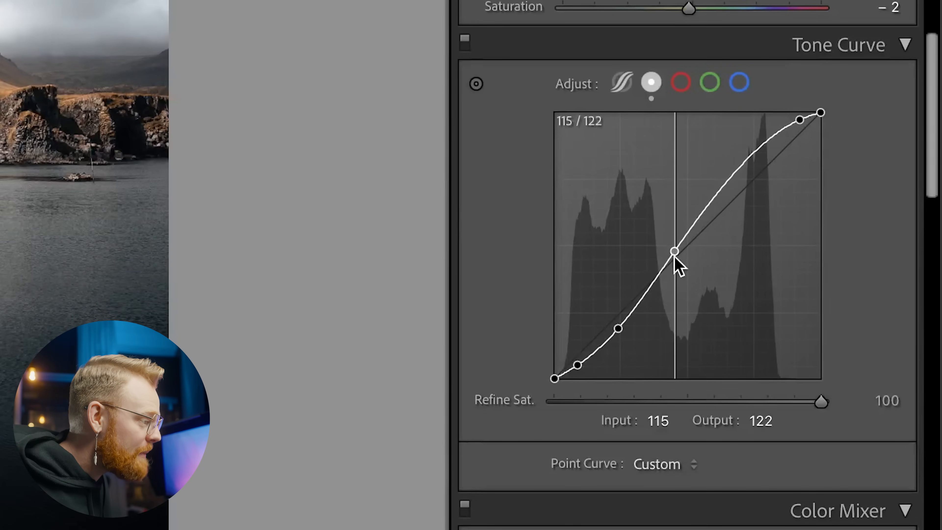
drag(674, 250, 674, 247)
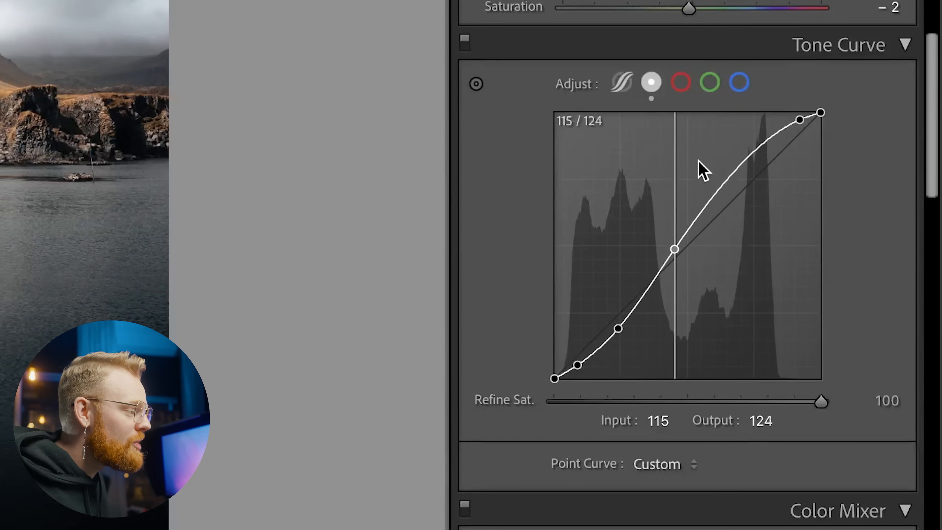
drag(674, 248, 670, 254)
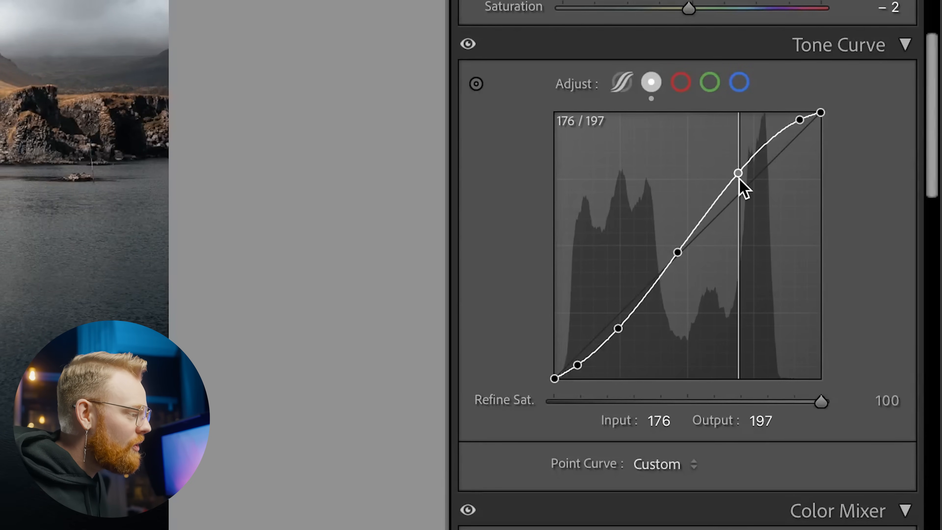
- Adjust the upper-midtone point, pushing it higher to strengthen the S-curve's highlights
drag(738, 173, 738, 182)
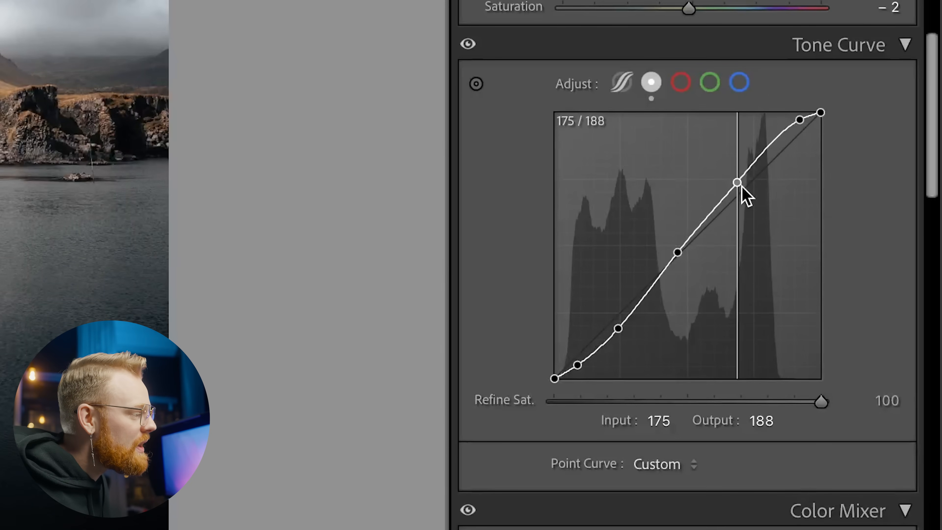
drag(738, 183, 738, 175)
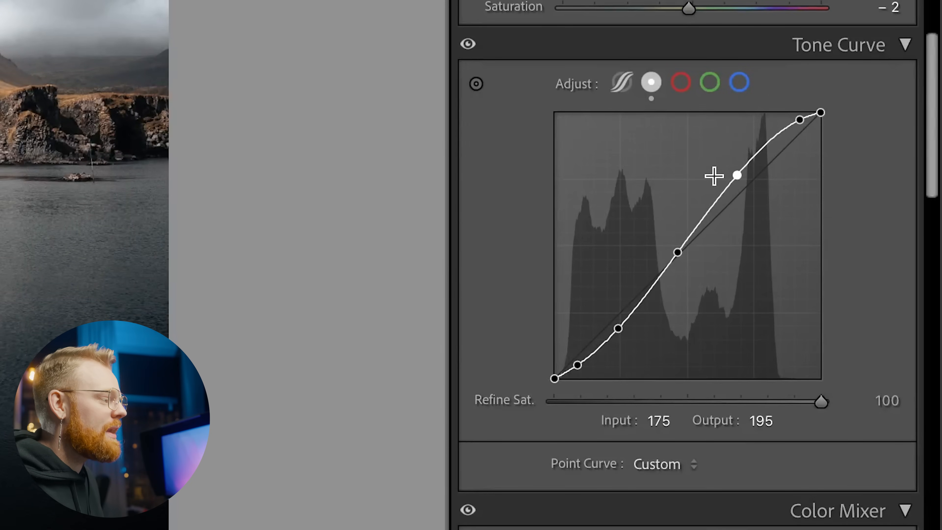
drag(739, 175, 747, 161)
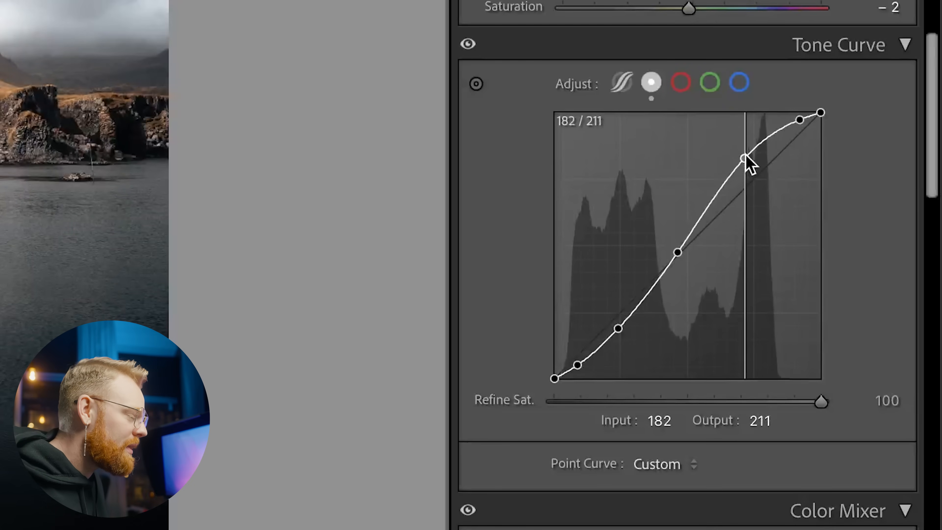
drag(747, 158, 744, 167)
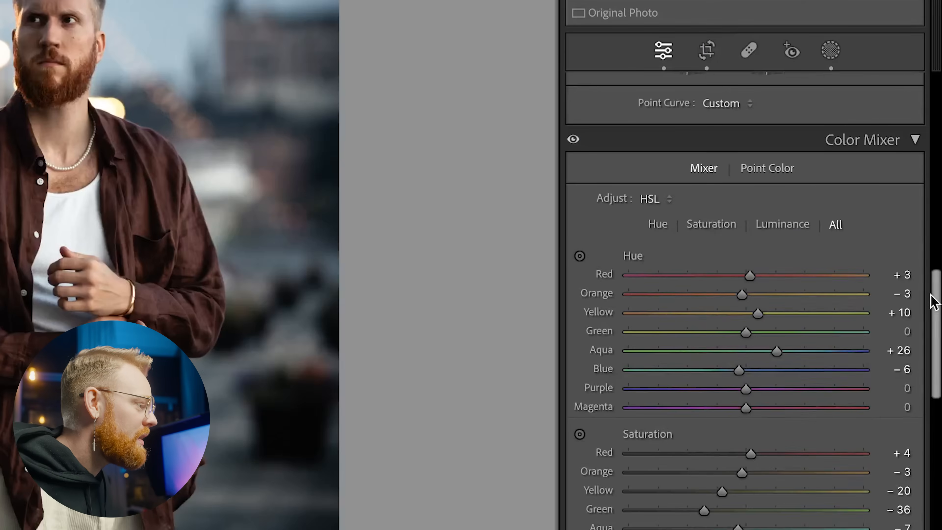
- Check the Color Mixer's Luminance values, then return to the Hue sliders (aqua +26, yellow +10)
scroll(down, 3)
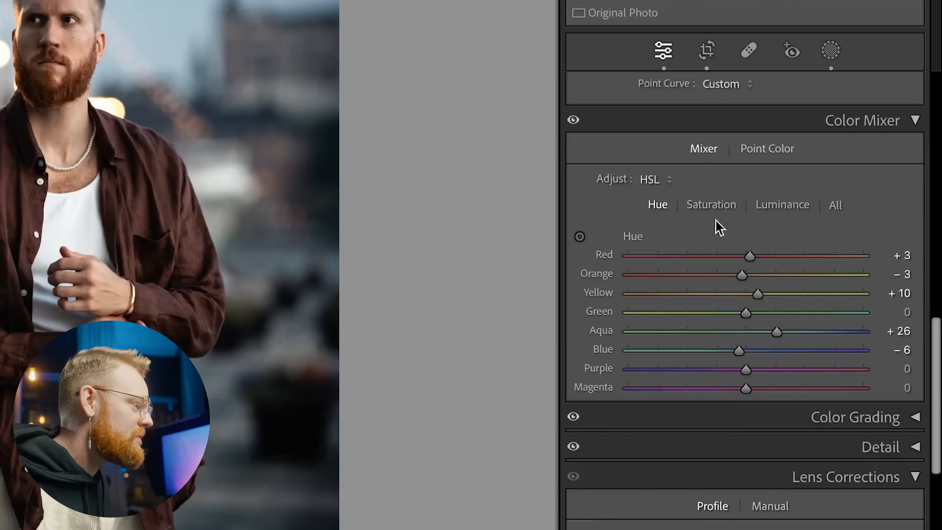
click(782, 204)
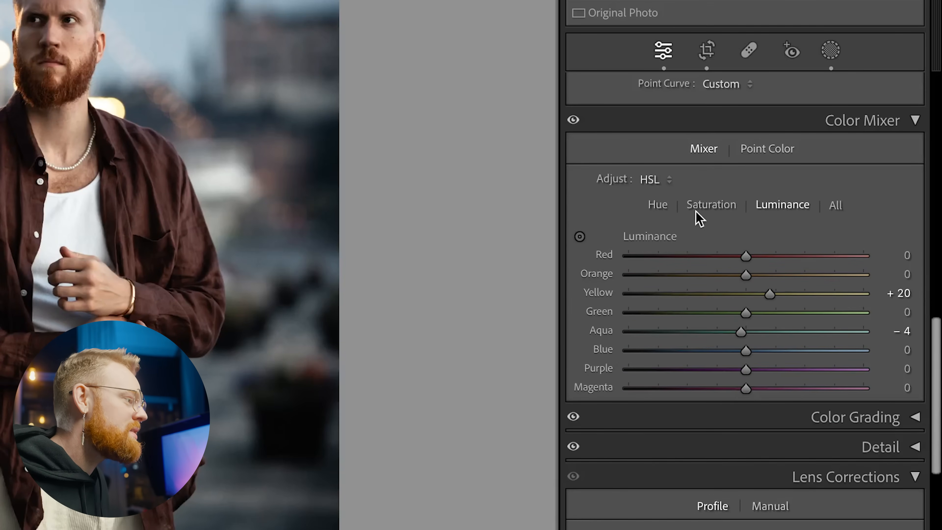
click(657, 204)
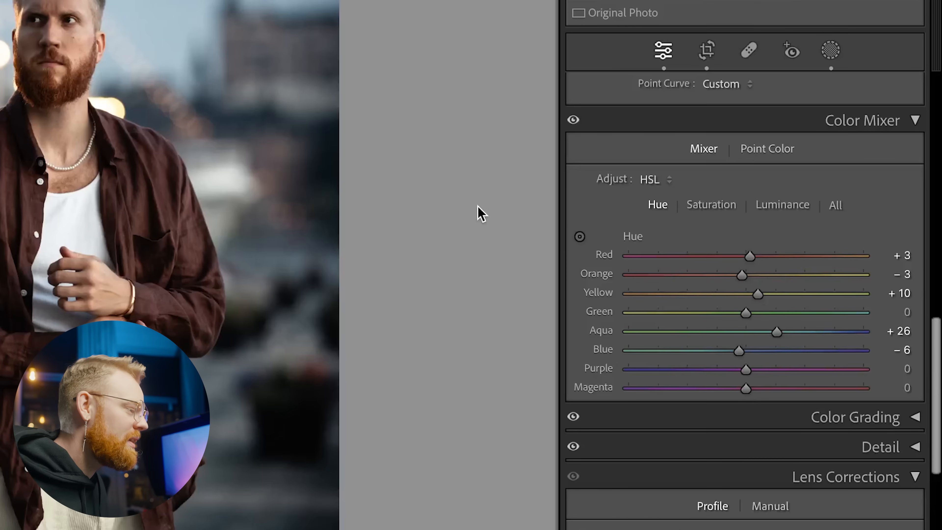
mouse_move(619, 198)
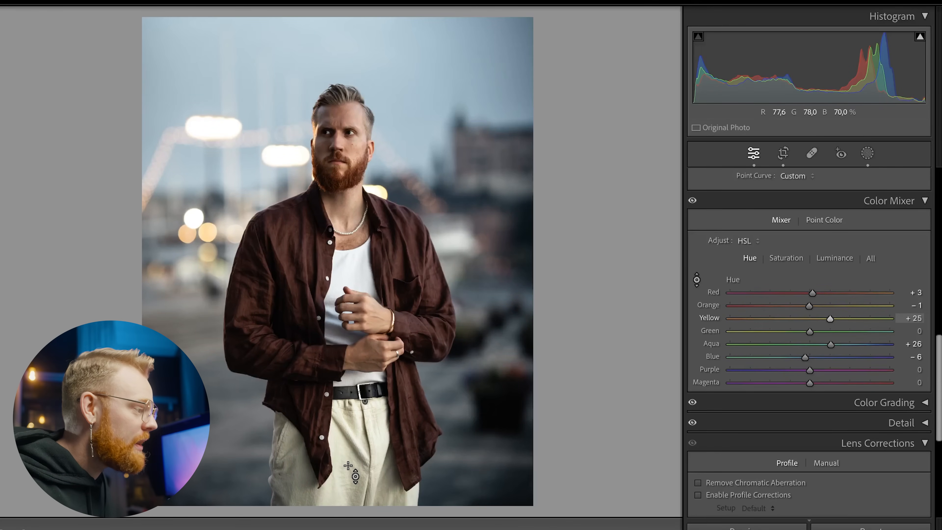
- Shift the yellow hue to +26, then raise blue saturation to +18 for the background sky
drag(829, 318, 850, 318)
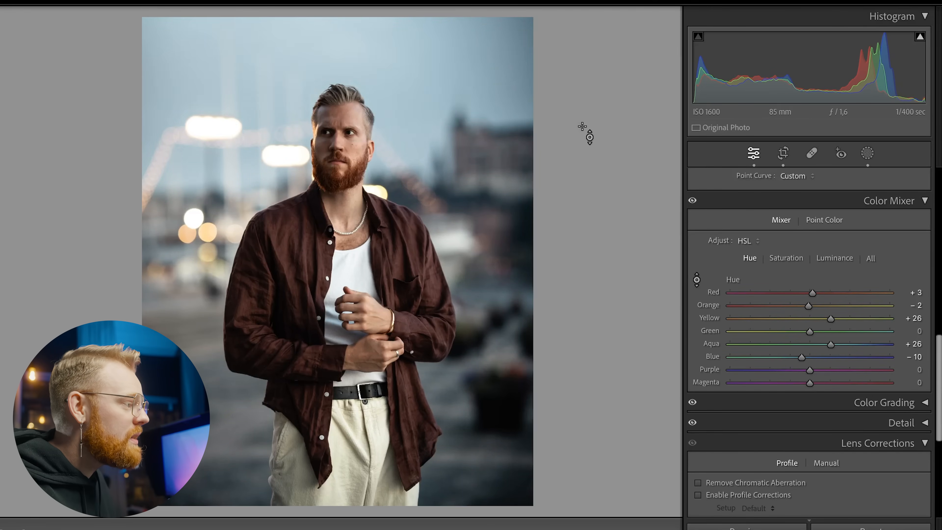
click(786, 257)
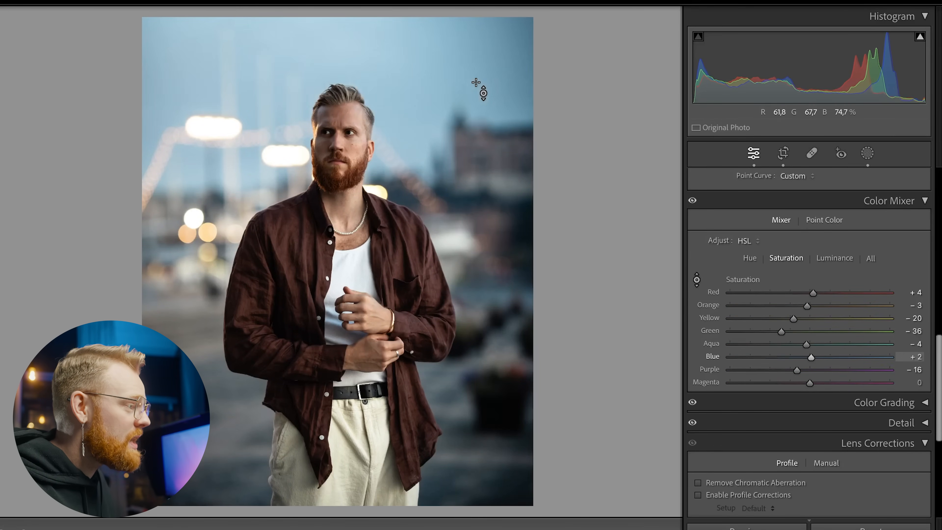
drag(811, 357, 823, 357)
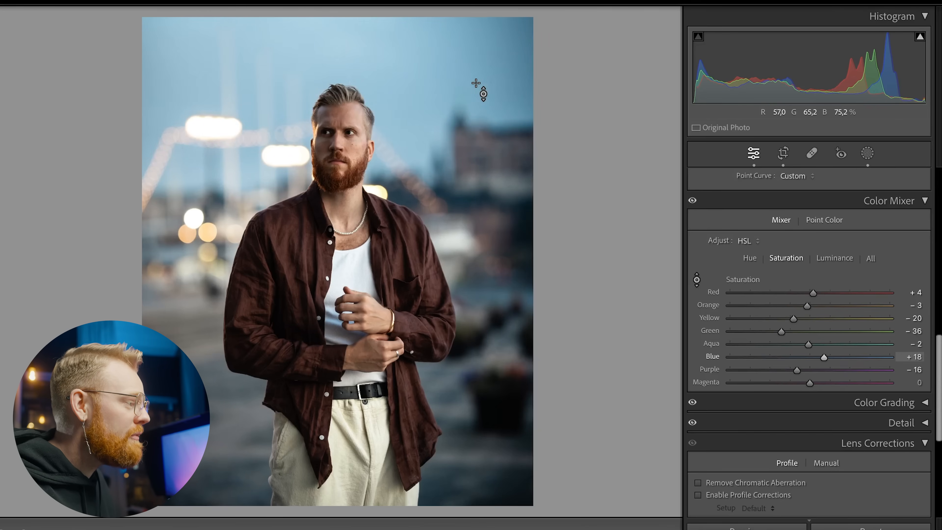
click(835, 258)
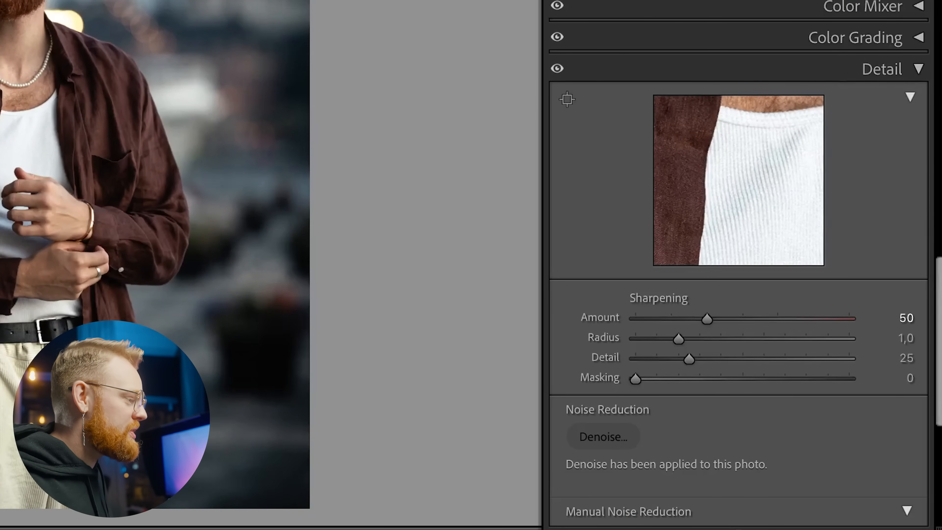
- At 66% zoom, bring the portrait's sharpening Amount down to 70
drag(707, 318, 715, 318)
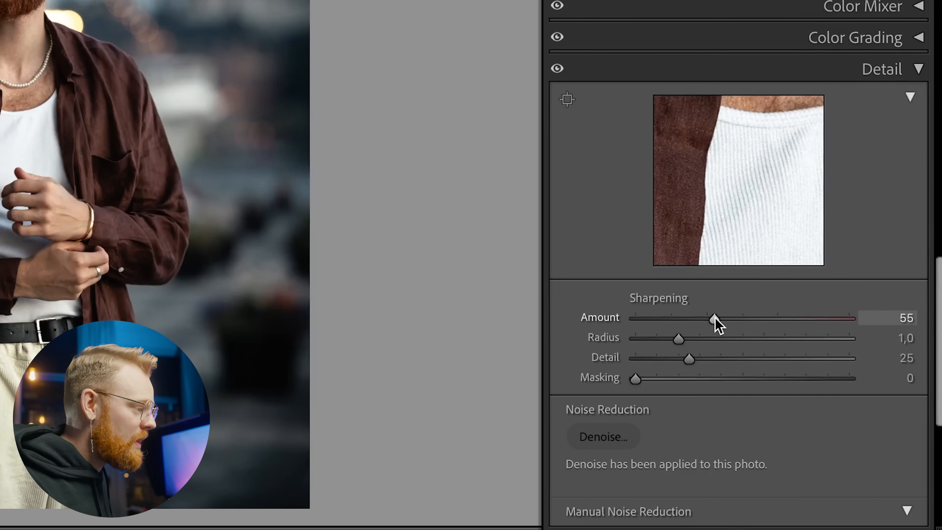
drag(714, 318, 793, 318)
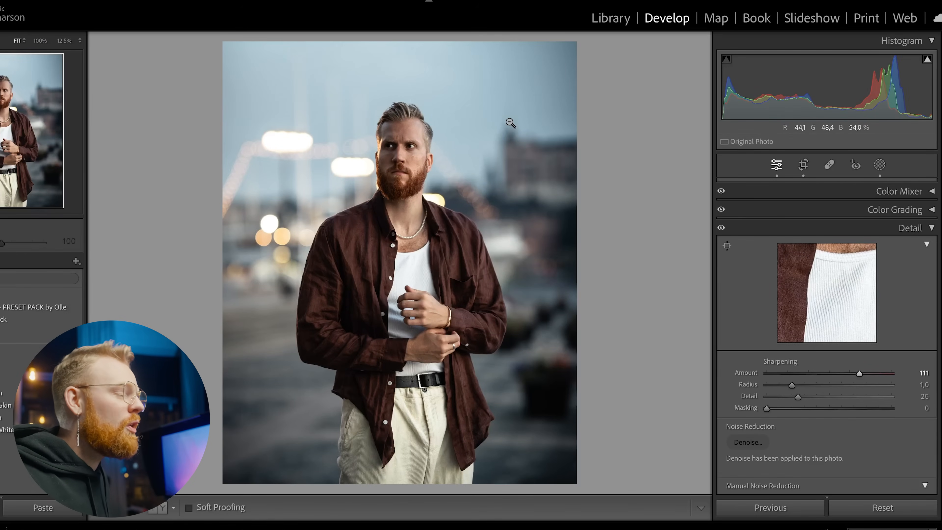
click(64, 40)
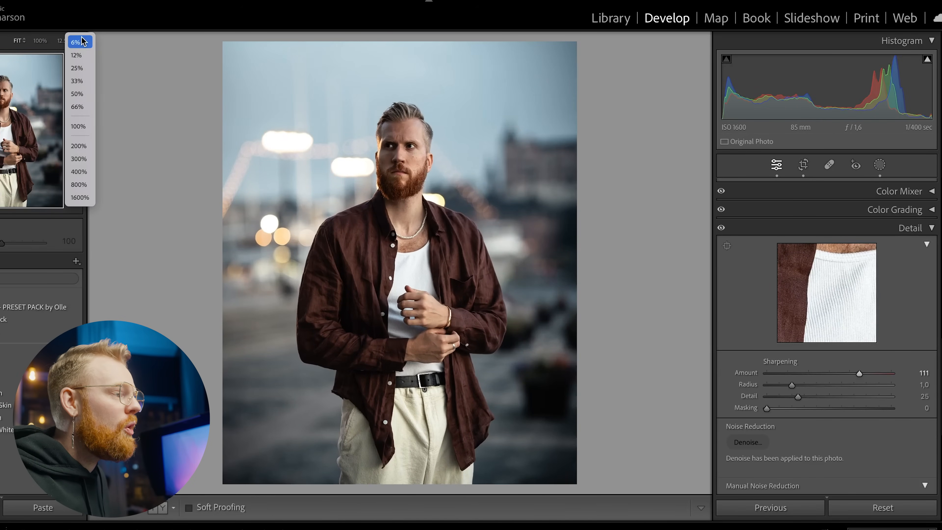
click(77, 107)
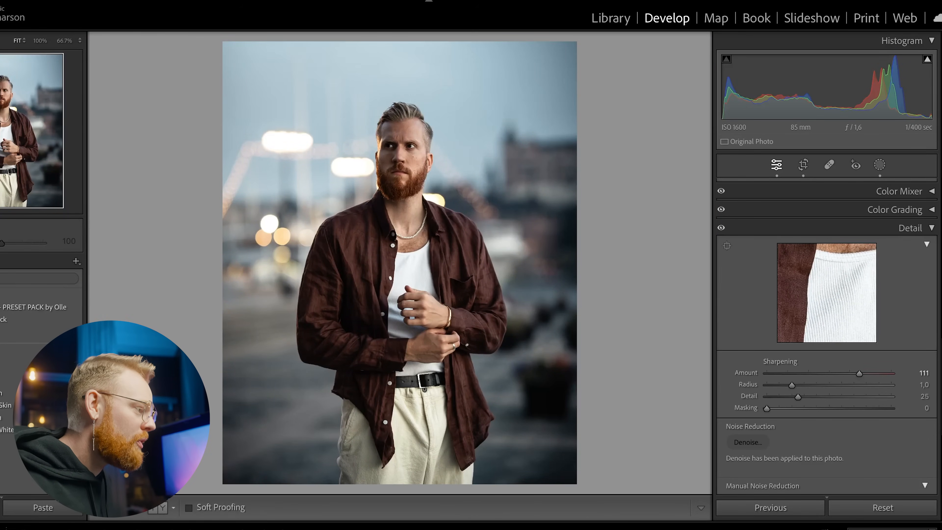
drag(859, 373, 824, 375)
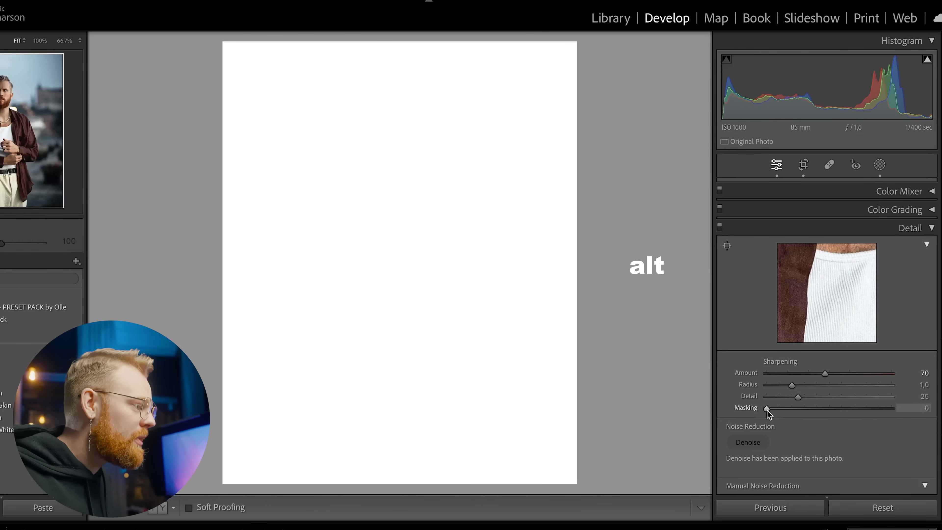
- With the Alt mask preview, raise sharpening Masking to about 69 so only edges are sharpened
drag(766, 408, 783, 408)
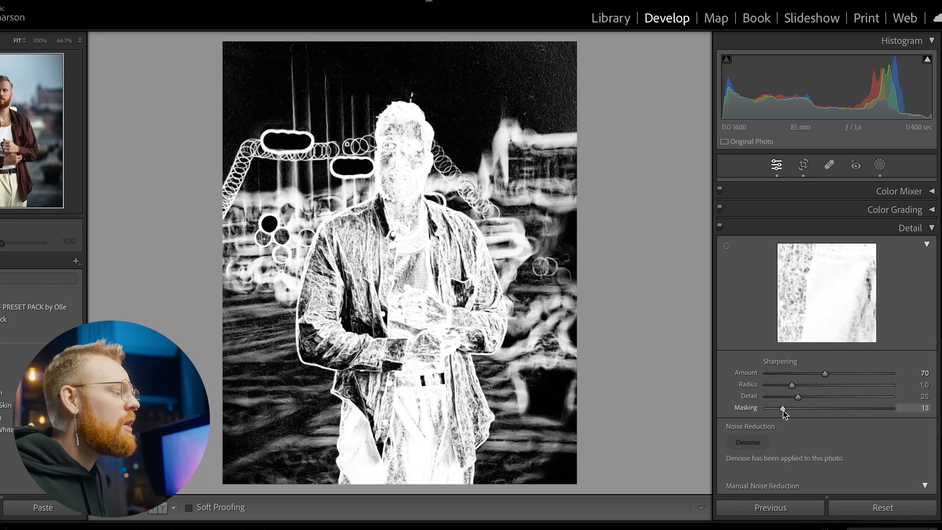
drag(783, 409, 808, 408)
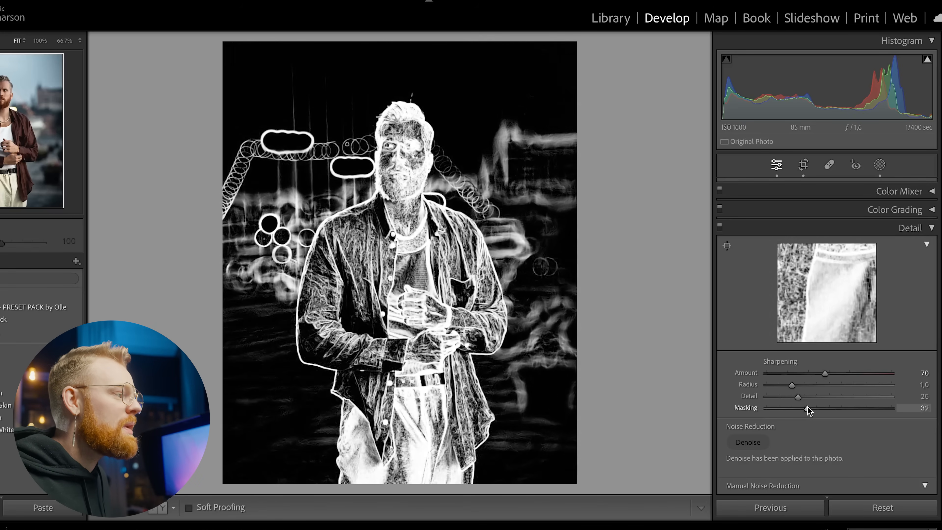
drag(806, 408, 765, 409)
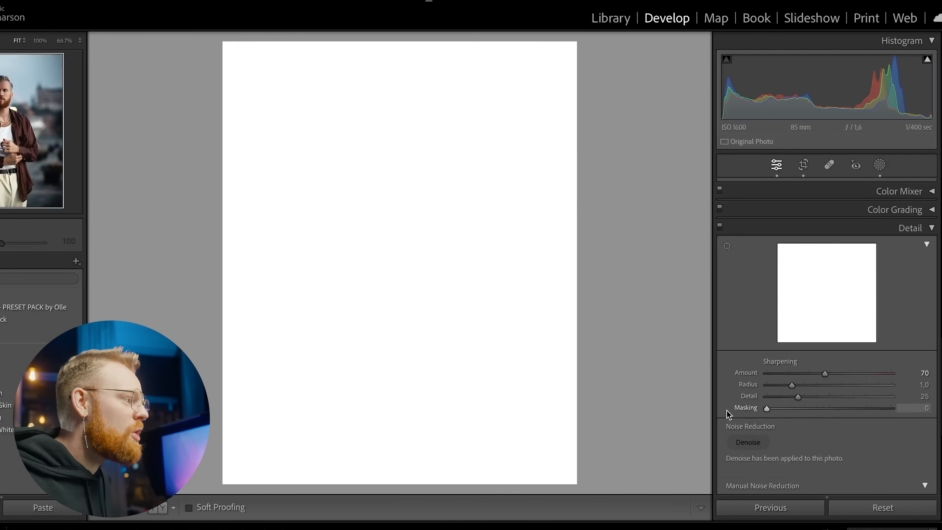
drag(766, 408, 812, 408)
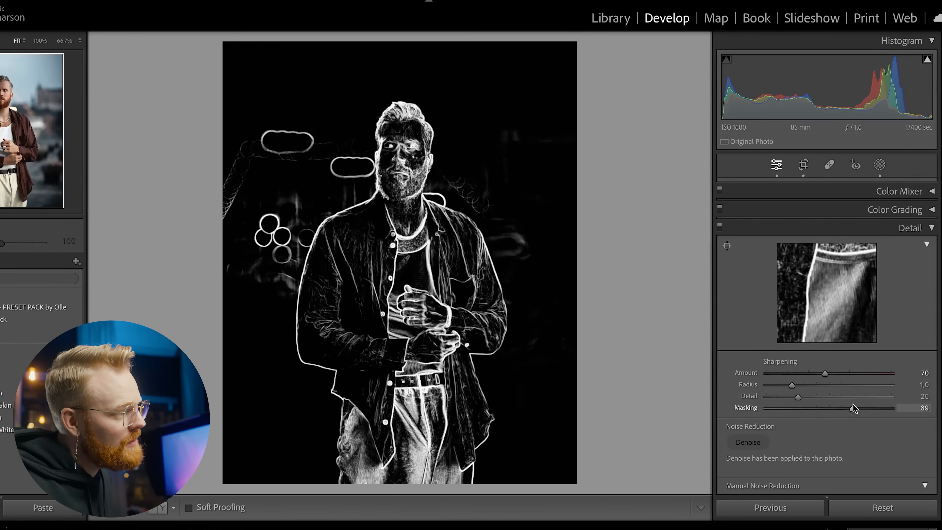
drag(848, 408, 857, 407)
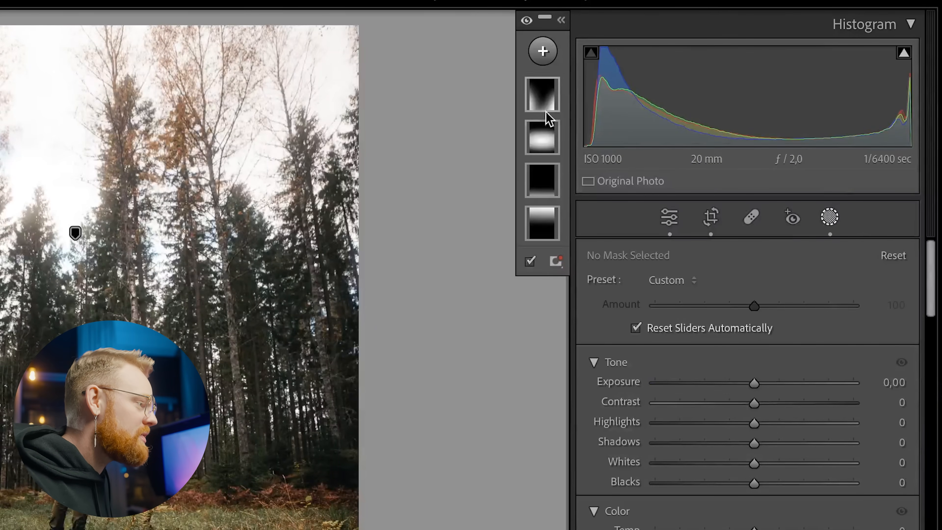
- Add an Objects mask and mark the person walking in the forest for selection
click(541, 50)
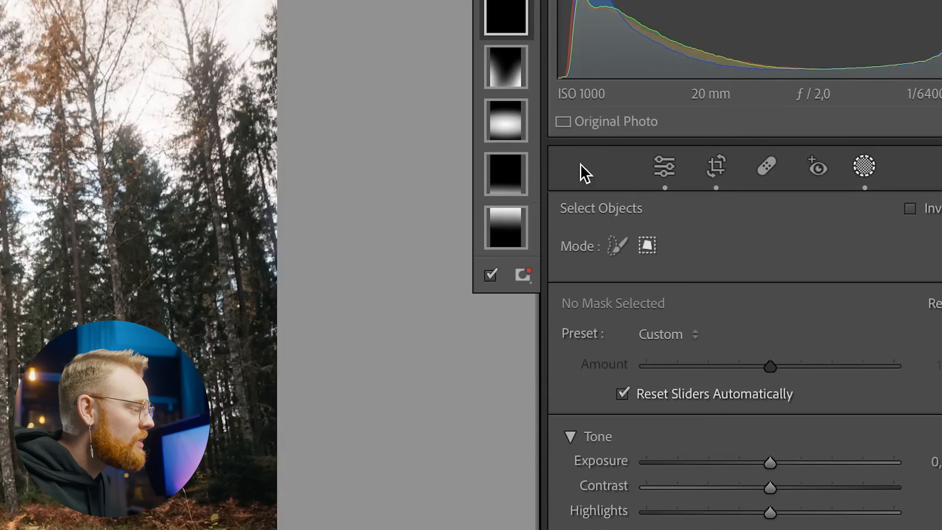
click(617, 246)
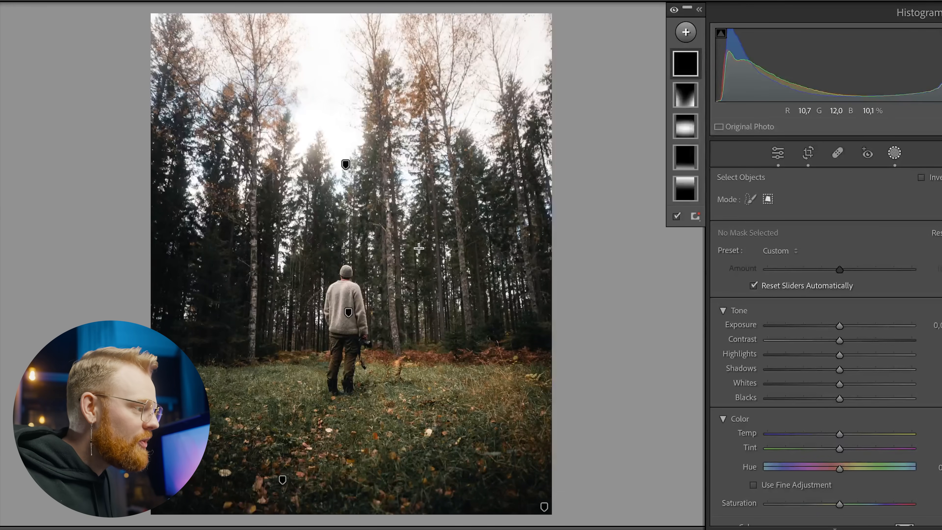
drag(370, 256, 351, 372)
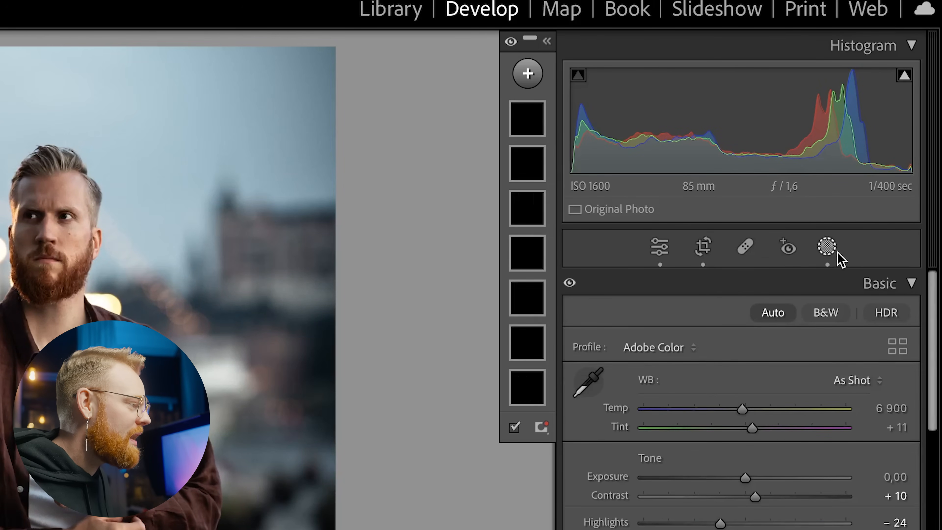
- Run Select People on the portrait and choose Person 1, showing Entire Person checked
click(527, 73)
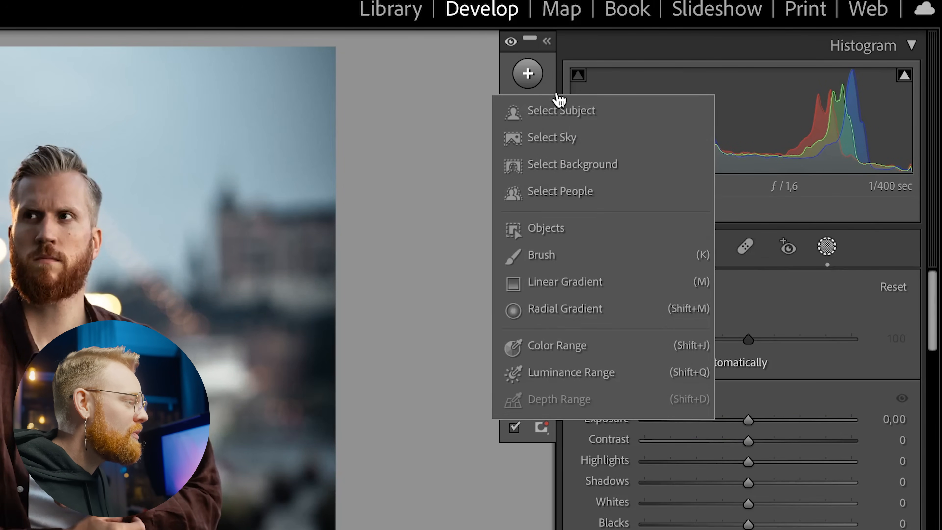
click(560, 191)
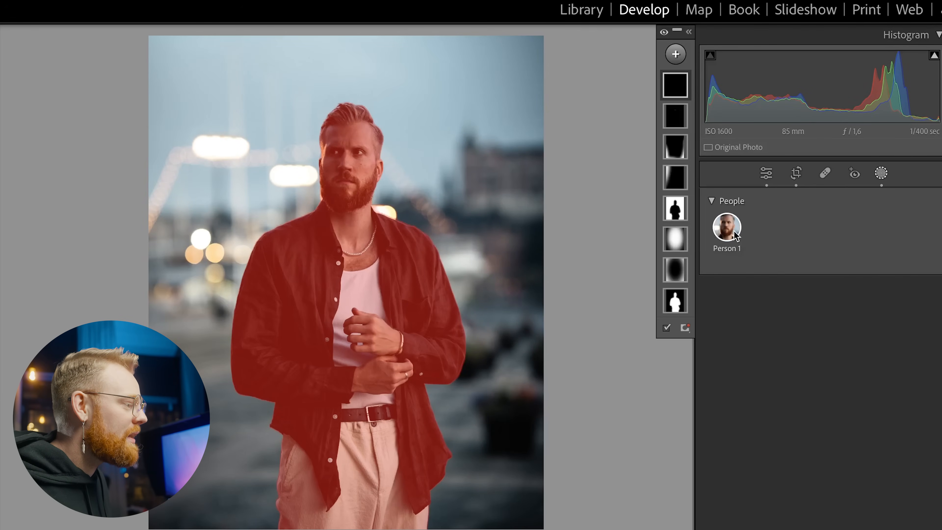
click(726, 228)
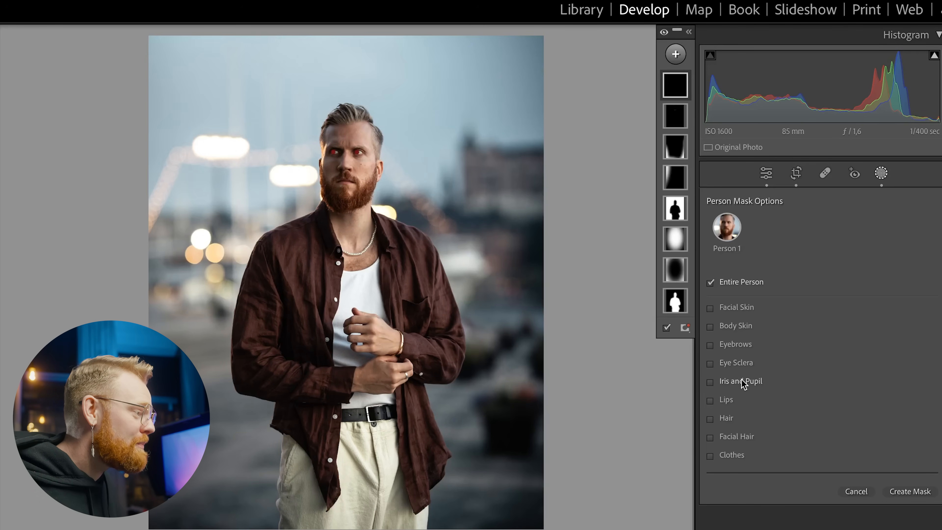
- Create the Entire Person mask and set its exposure to −0.12
click(909, 491)
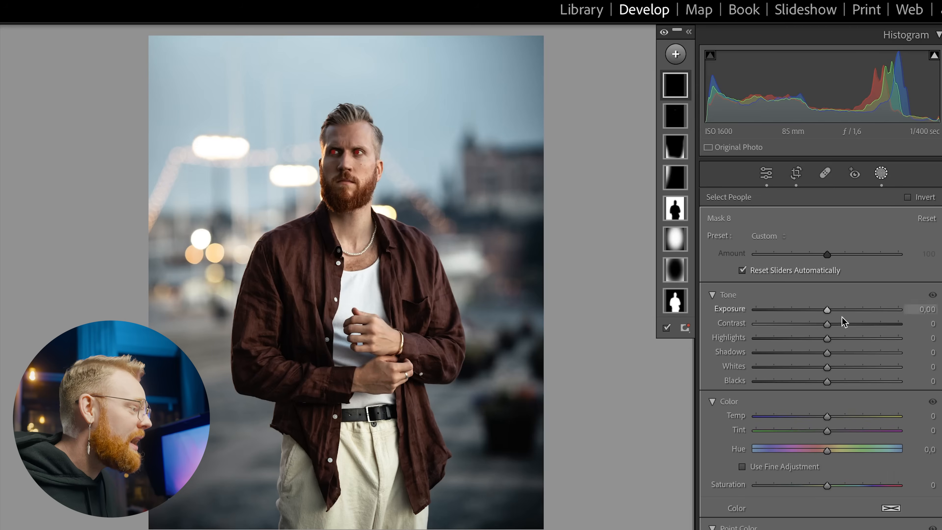
drag(827, 308, 834, 309)
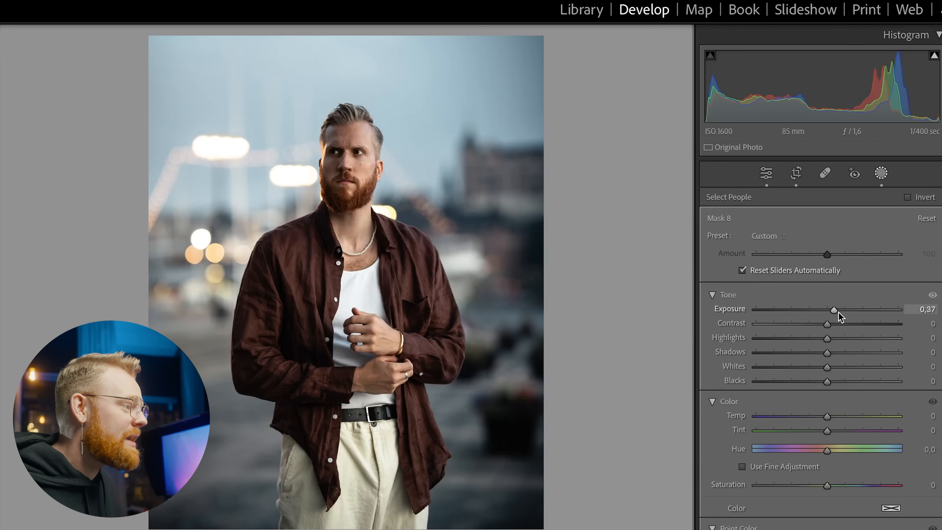
drag(834, 308, 826, 309)
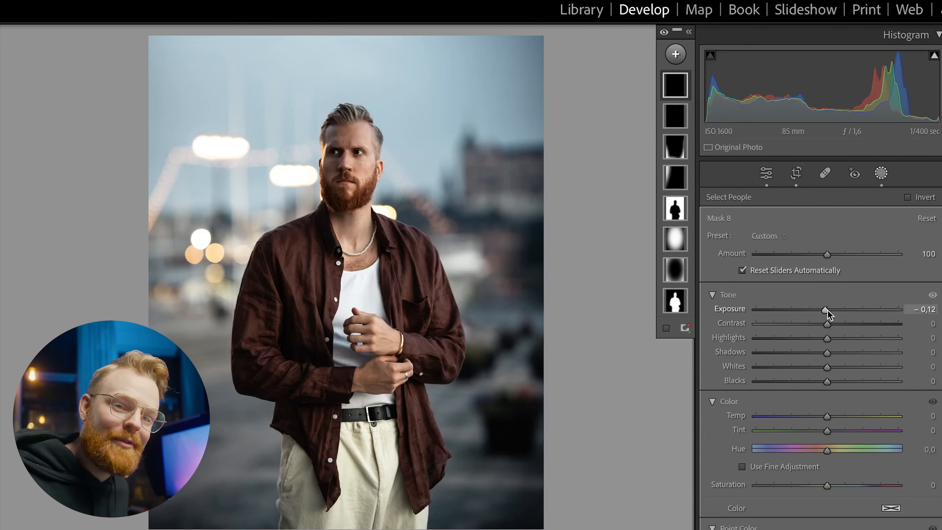
click(675, 54)
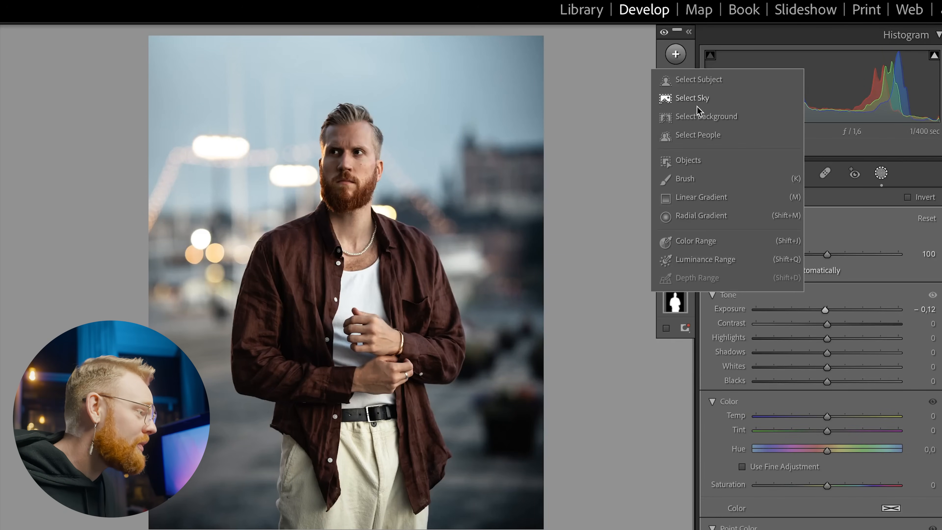
click(698, 134)
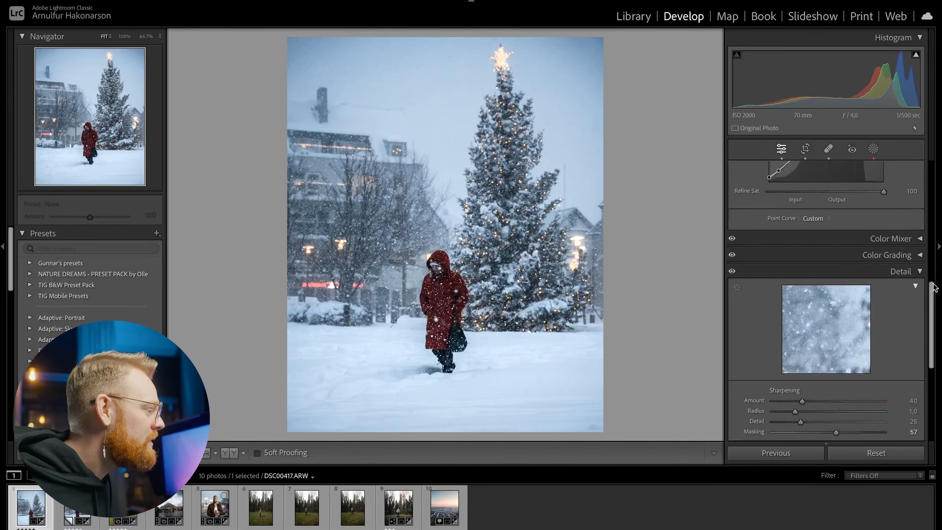
- In Detail, run AI Denoise on the winter photo with the amount tried at 85 then set to 50
scroll(down, 3)
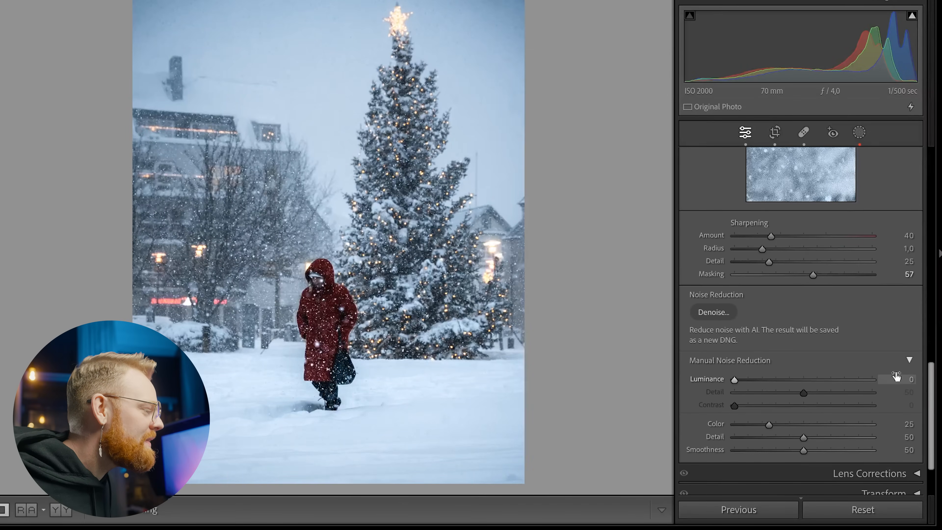
click(714, 312)
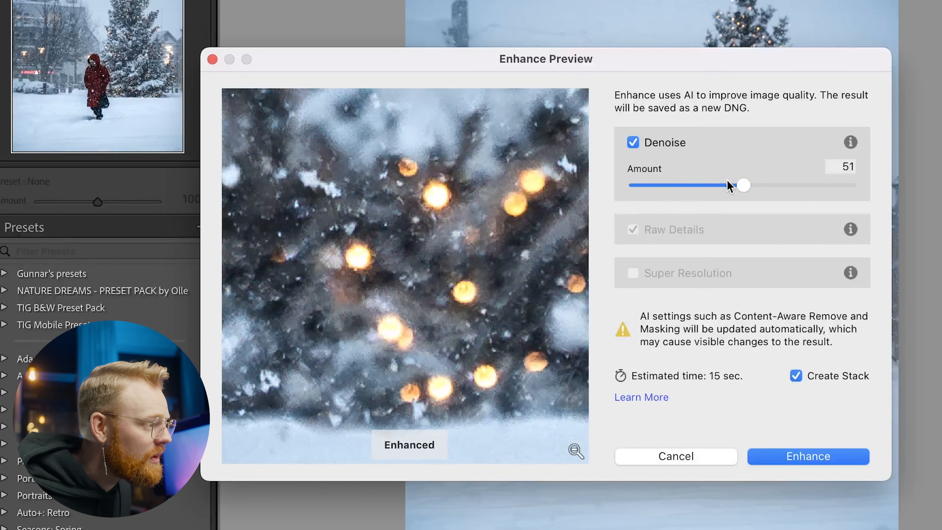
drag(744, 185, 817, 185)
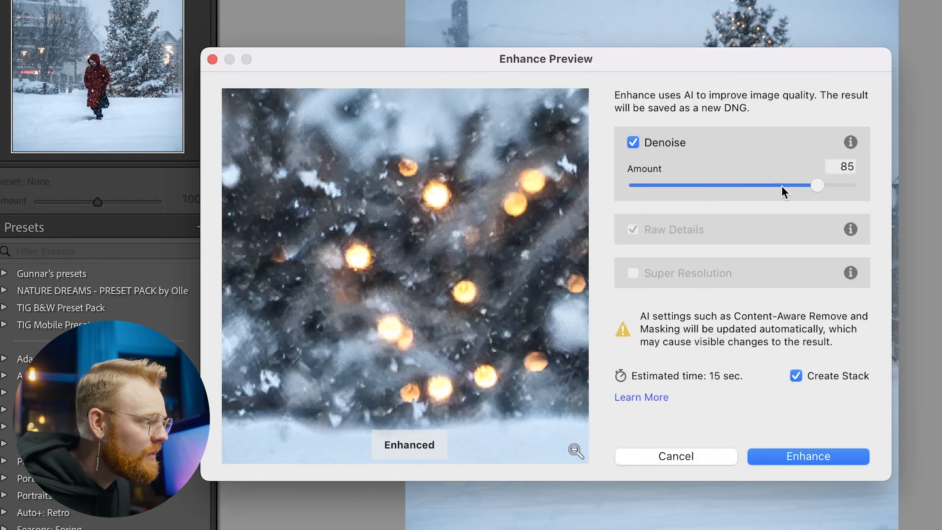
drag(816, 185, 741, 185)
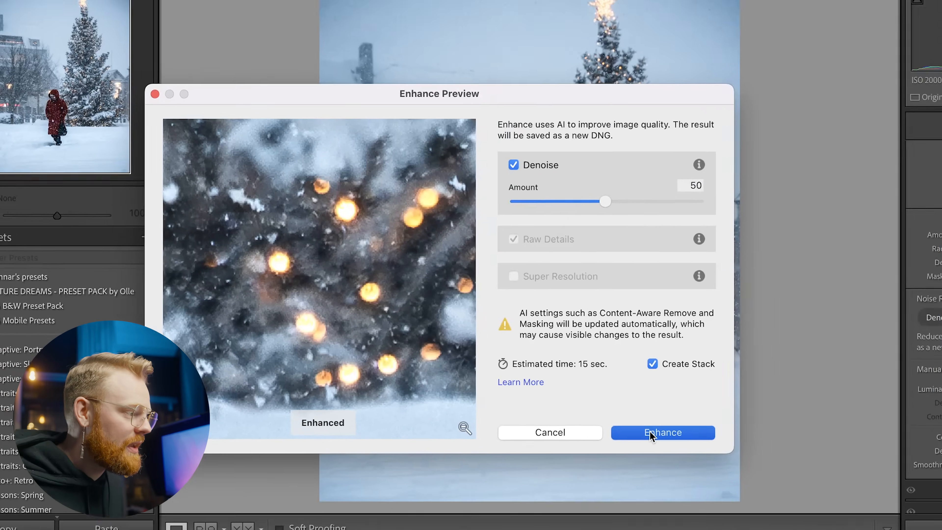
click(661, 433)
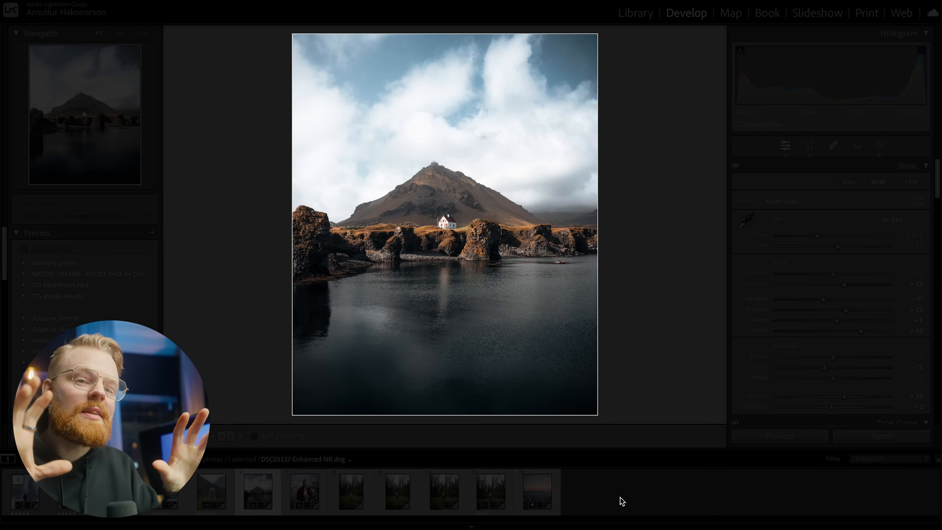
- Turn on Lights Out so the interface dims around the mountain lake photo
key(l)
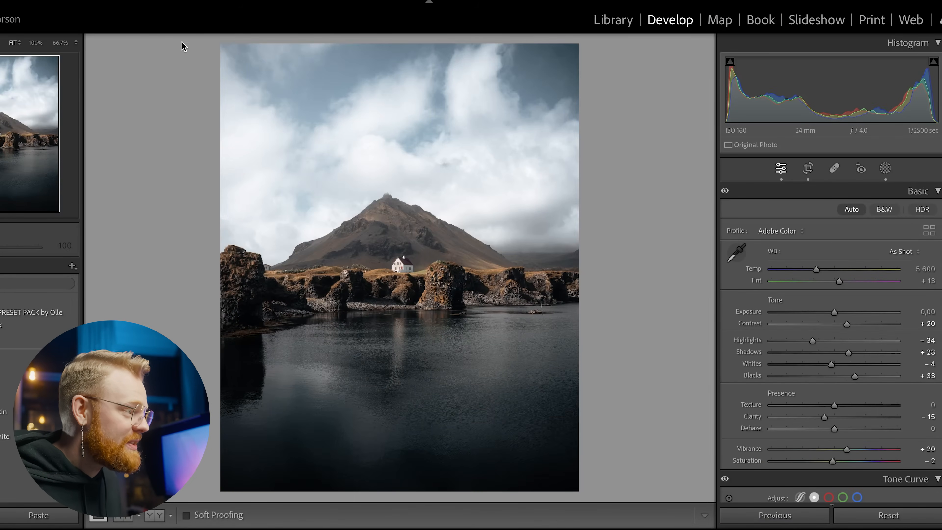
mouse_move(621, 206)
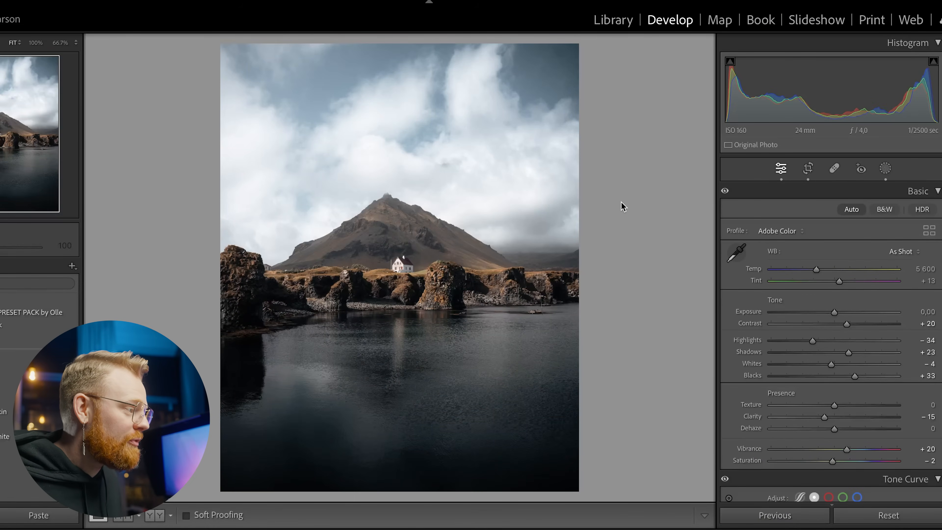
- Change the canvas background colour around the photo to Dark Gray
right_click(621, 207)
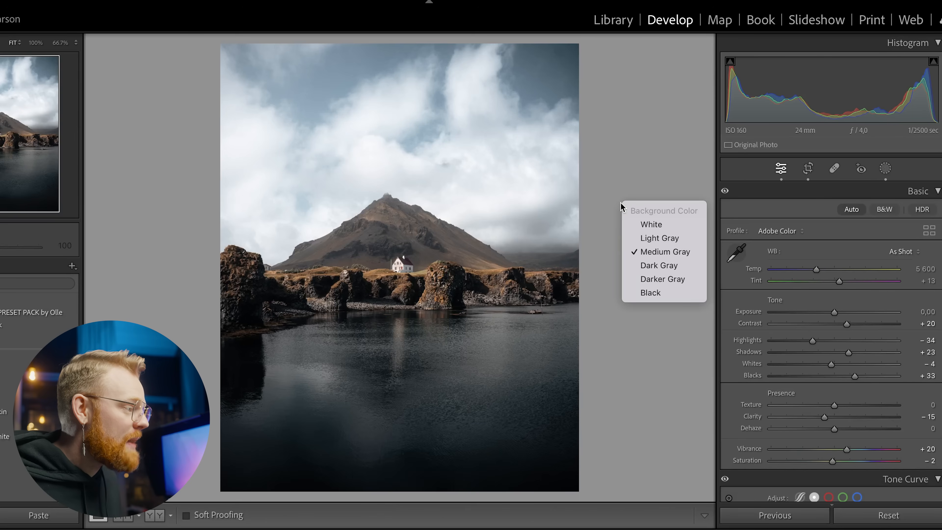
mouse_move(665, 252)
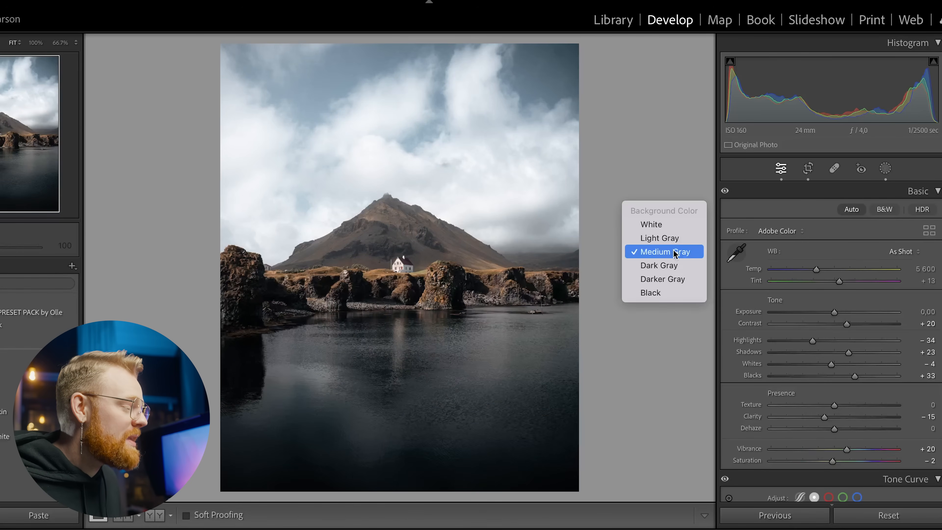
mouse_move(659, 265)
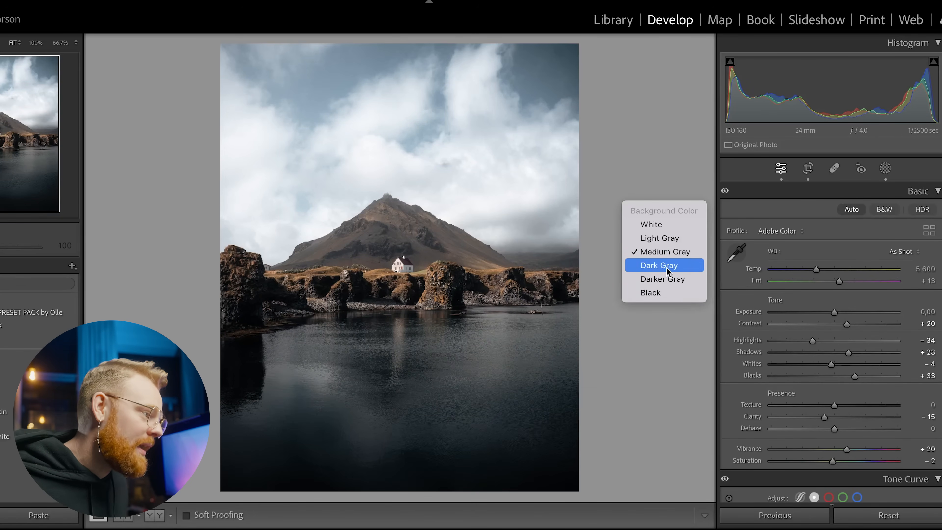
click(659, 265)
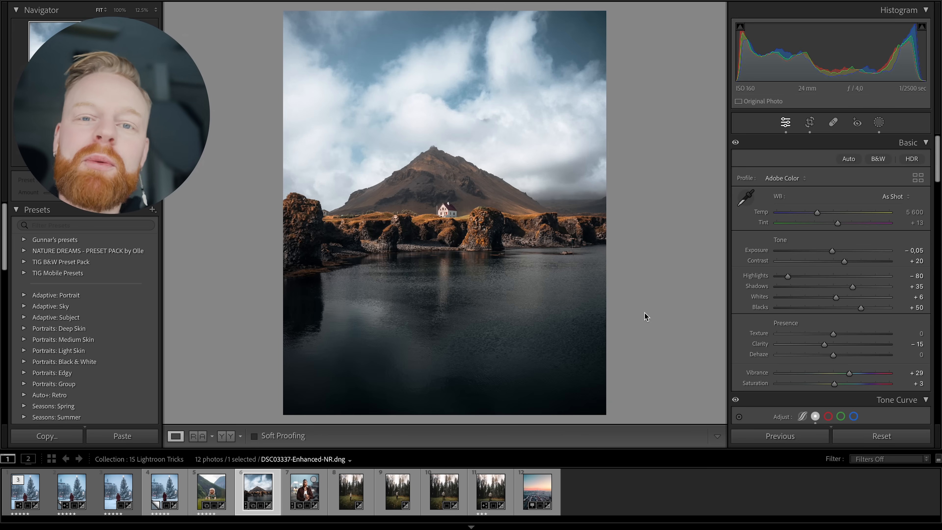
- Try White and Black canvas backgrounds, then undo back to the medium gray surround
right_click(646, 317)
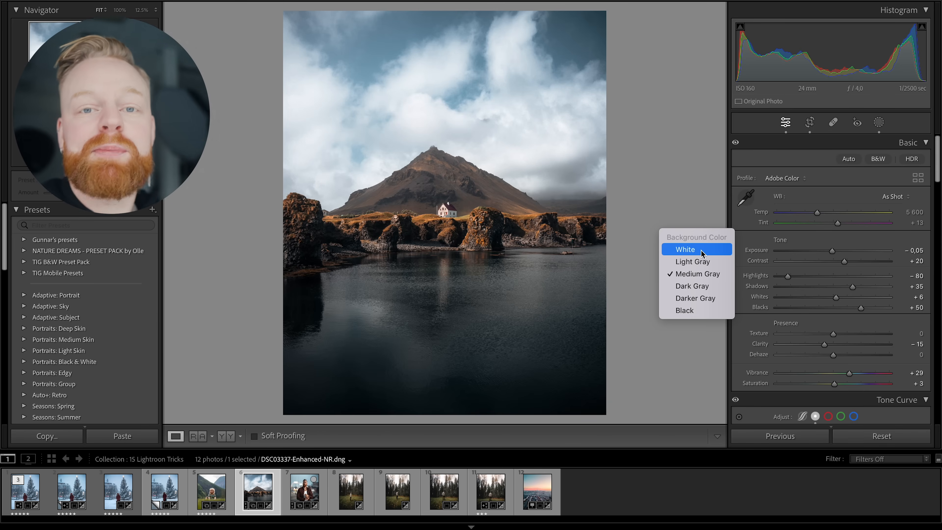
click(684, 250)
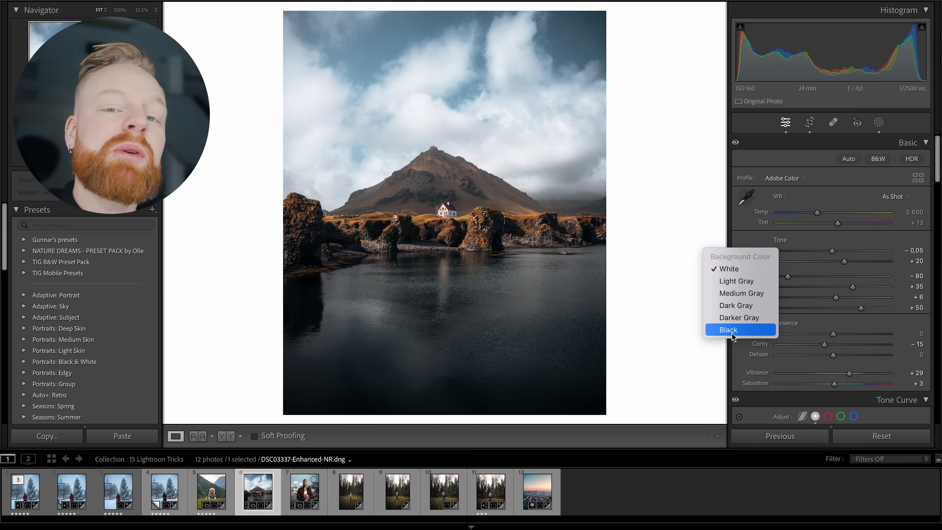
click(728, 329)
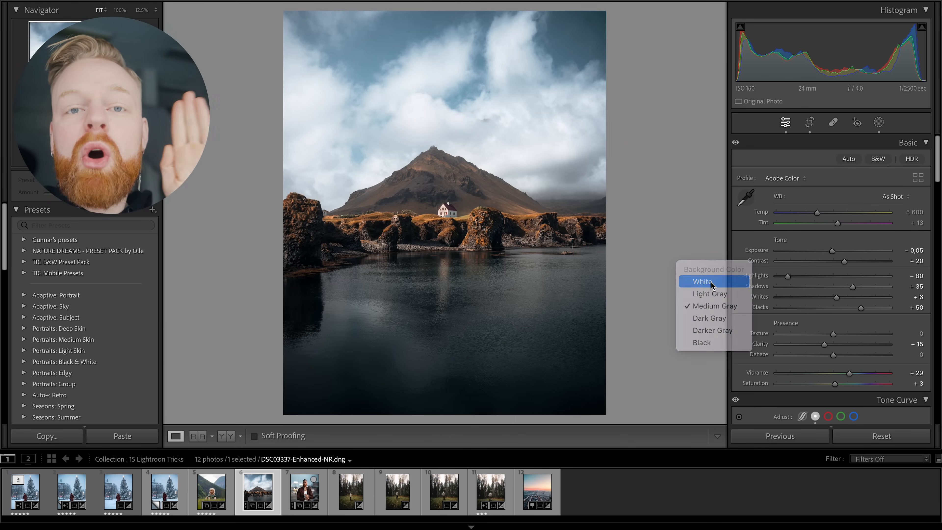
click(702, 281)
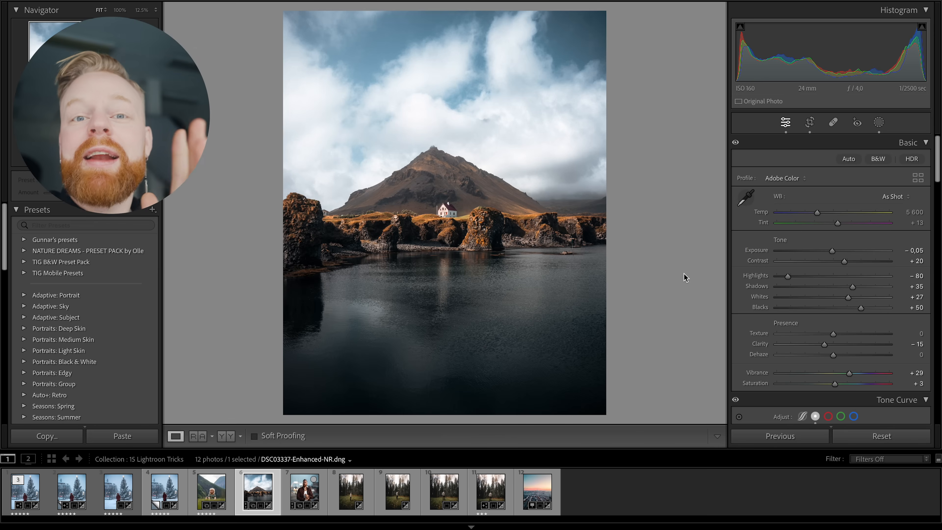
key(ctrl+z)
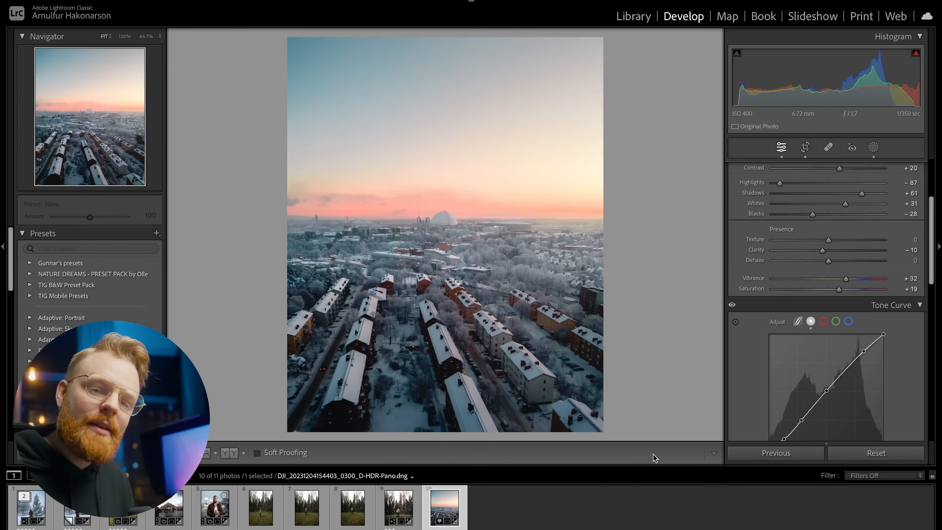
- Show the snowy city photo in Before & After side-by-side view
key(y)
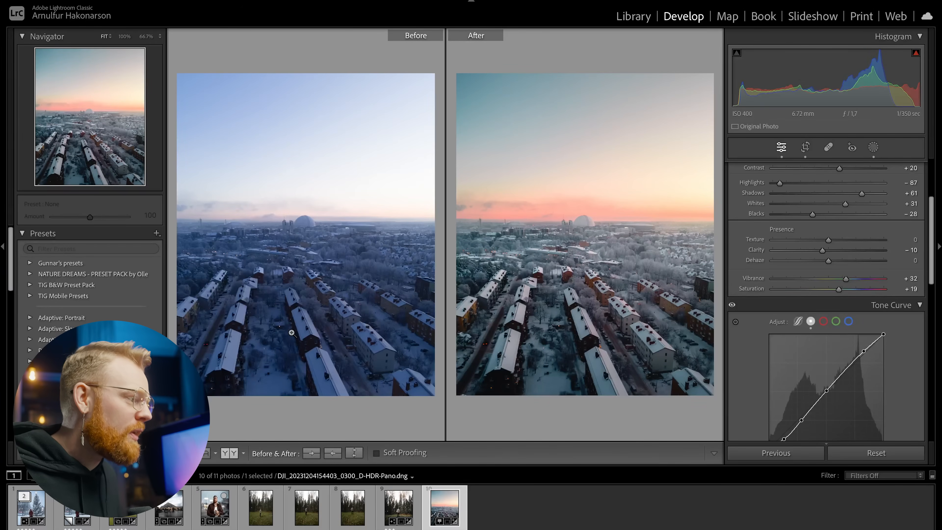
mouse_move(466, 215)
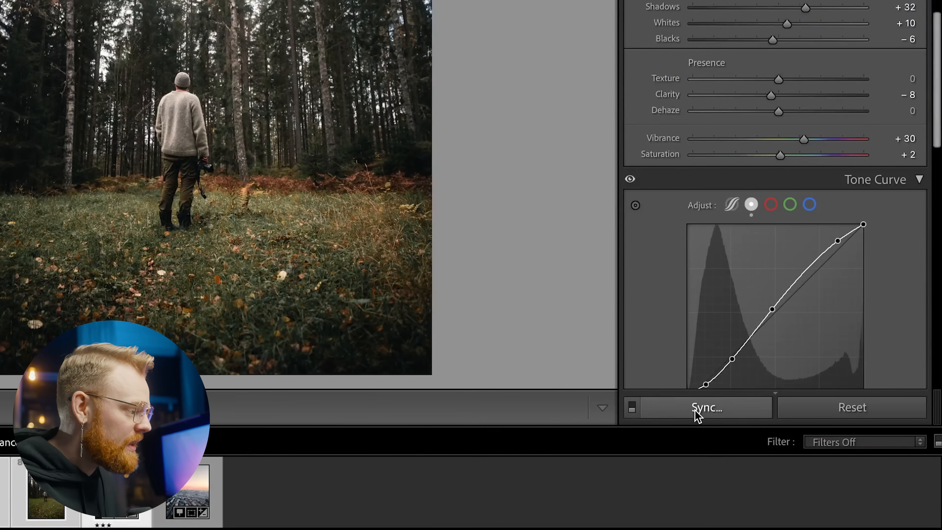
- Synchronize the forest photo's edits, including Detail and Transform, to the selected shots
click(705, 407)
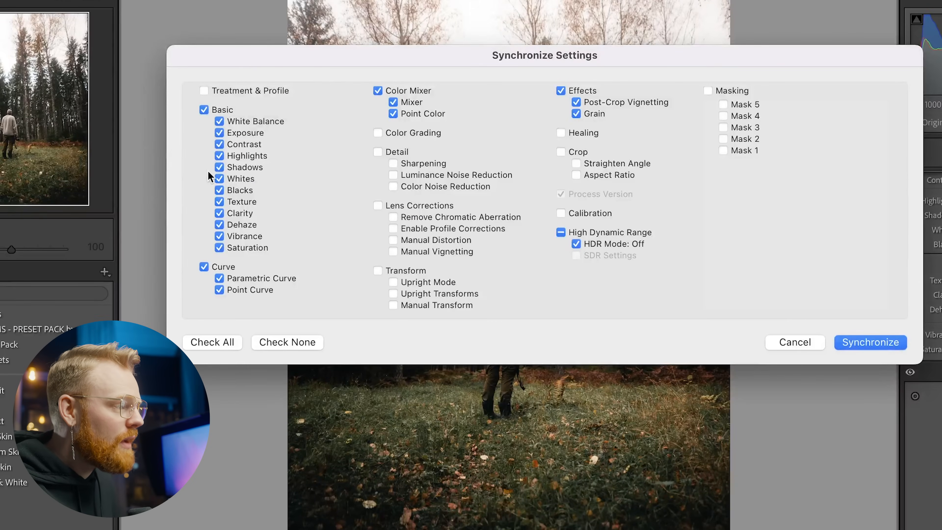
mouse_move(240, 236)
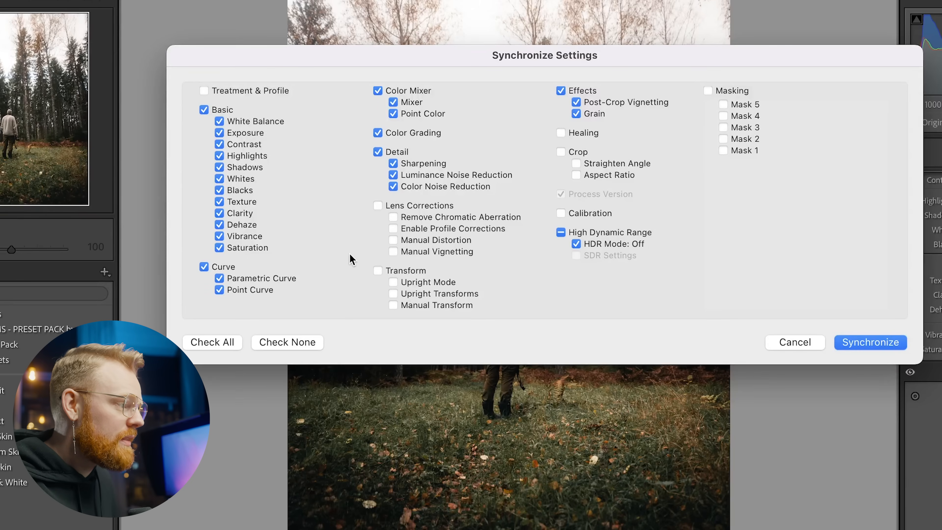
click(379, 271)
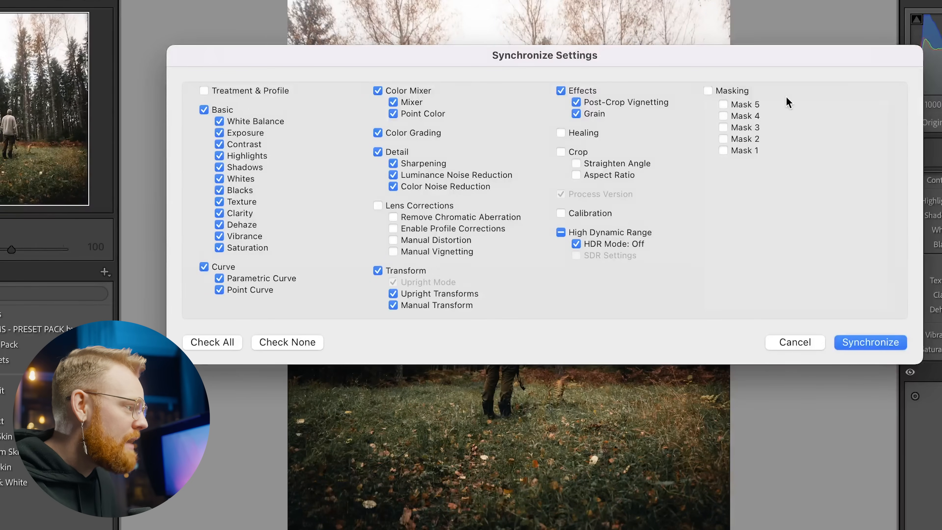
mouse_move(870, 342)
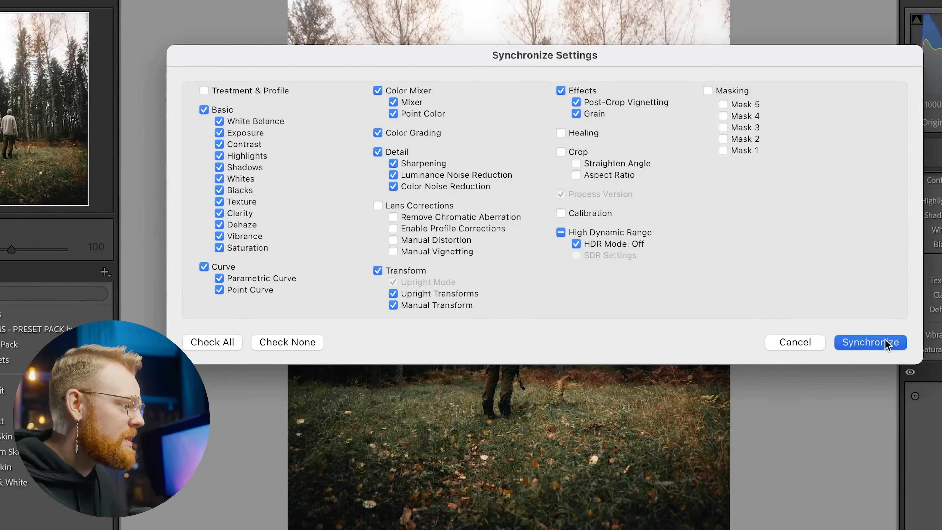
click(870, 342)
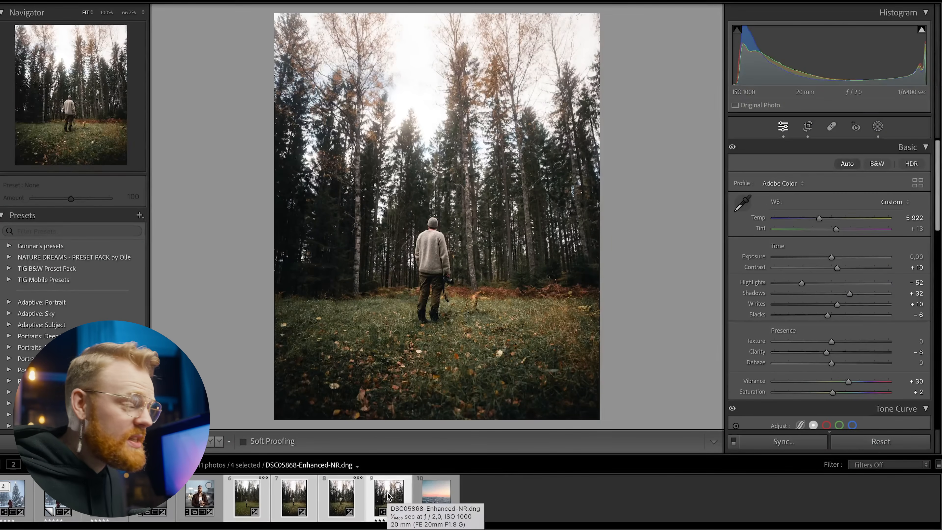
- Review the synced forest photos and crop one to a 4x5 / 8x10 ratio
click(341, 497)
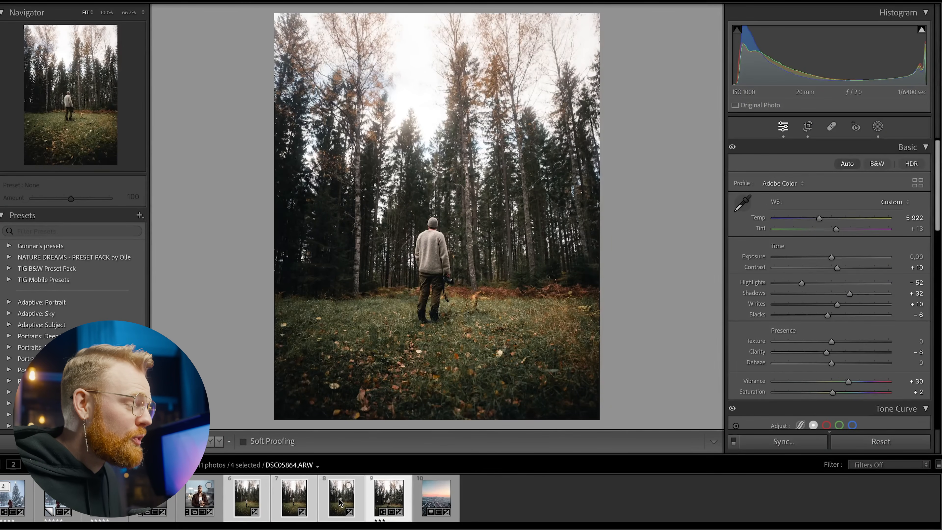
click(388, 497)
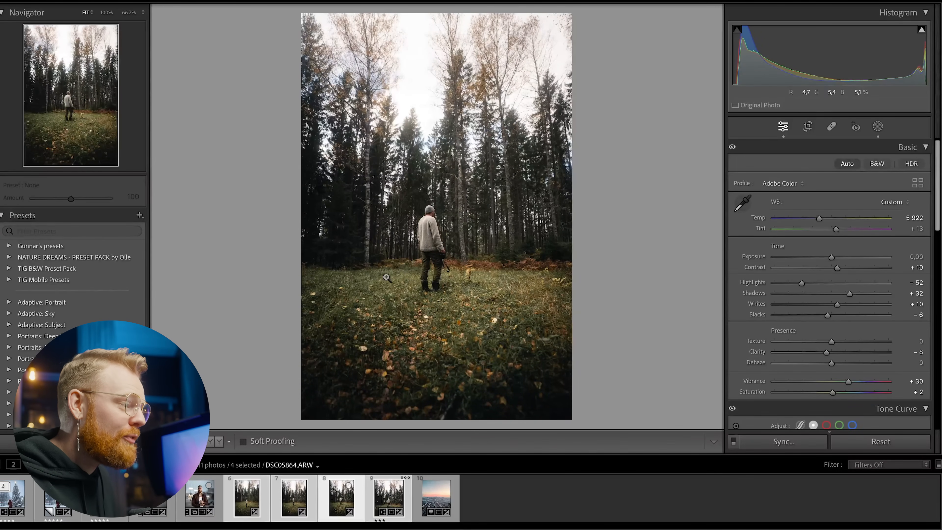
click(807, 126)
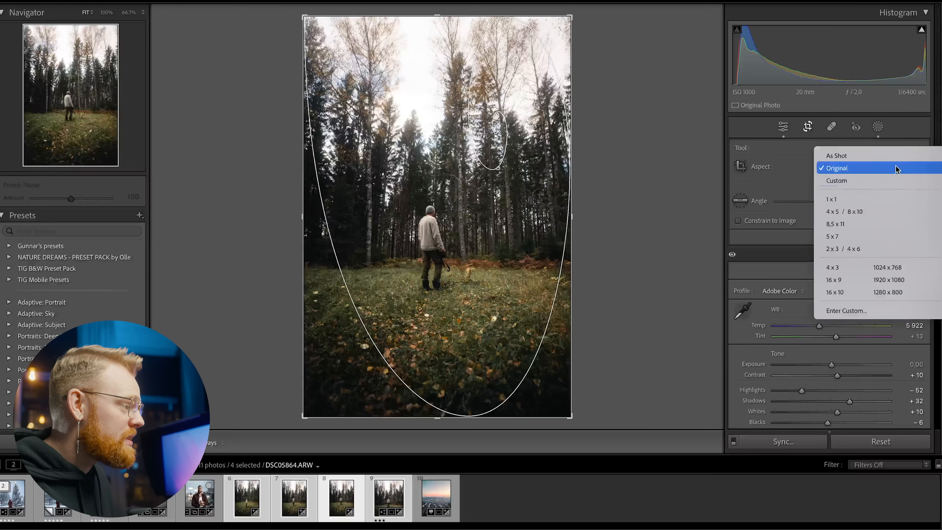
click(843, 212)
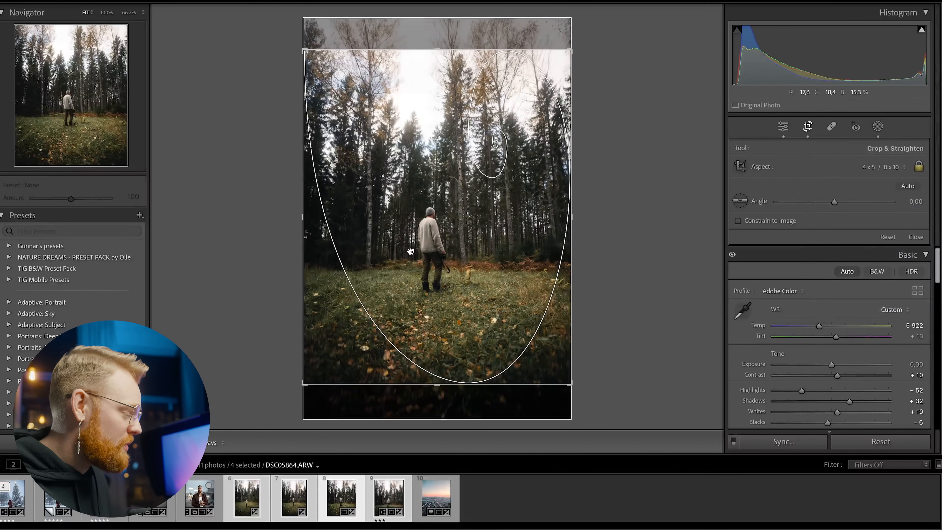
click(808, 126)
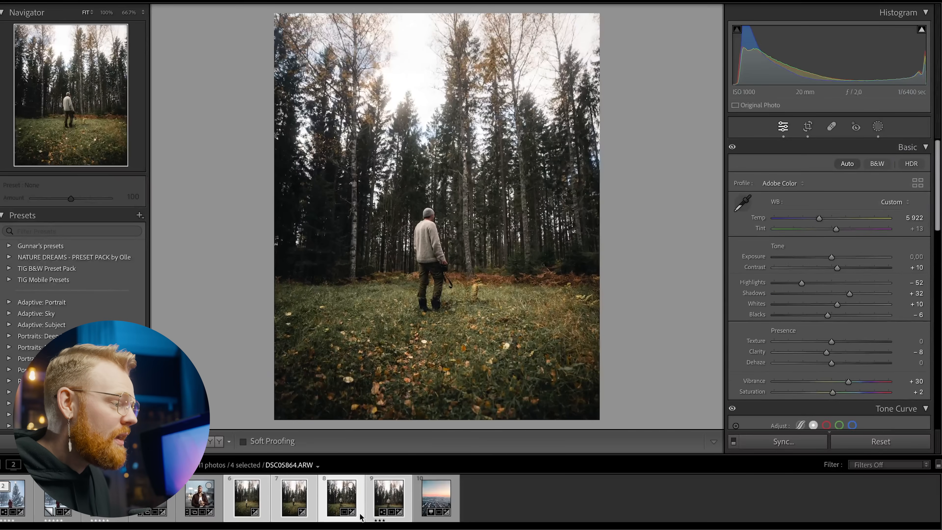
- Browse back through the filmstrip to the snowy Christmas-tree photo
click(246, 497)
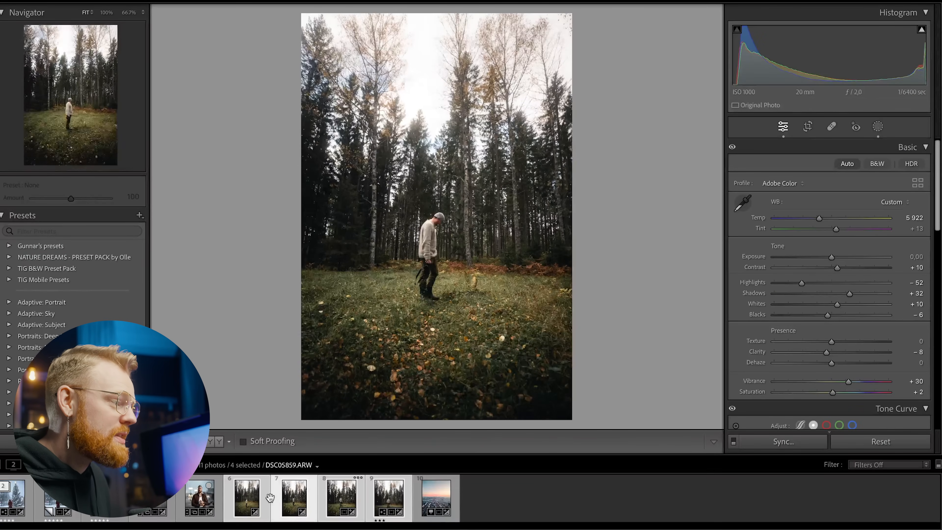
click(388, 496)
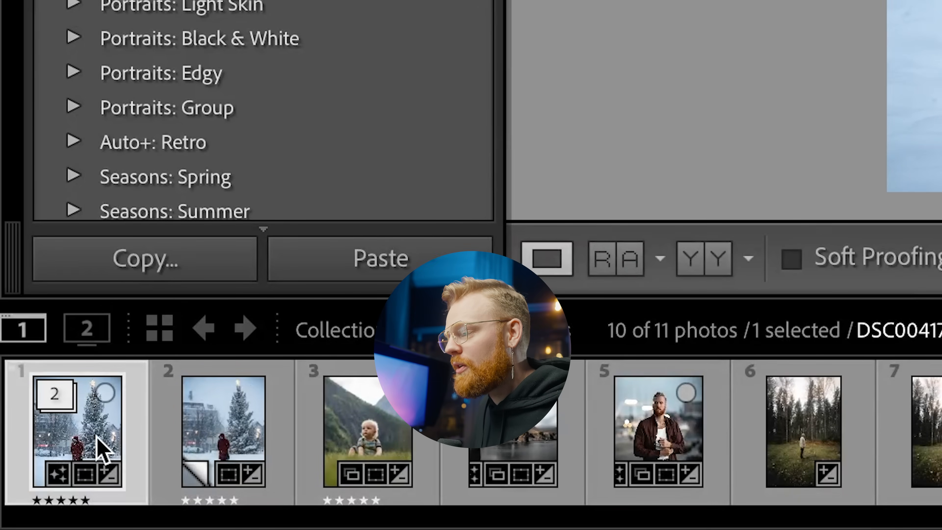
- Create a virtual copy of the snowy tree photo and raise its contrast to +36
click(223, 431)
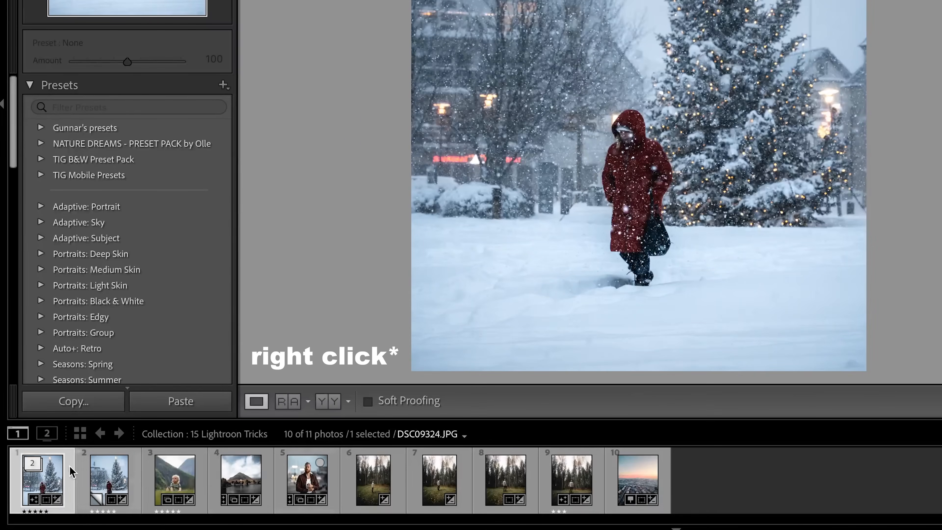
right_click(42, 480)
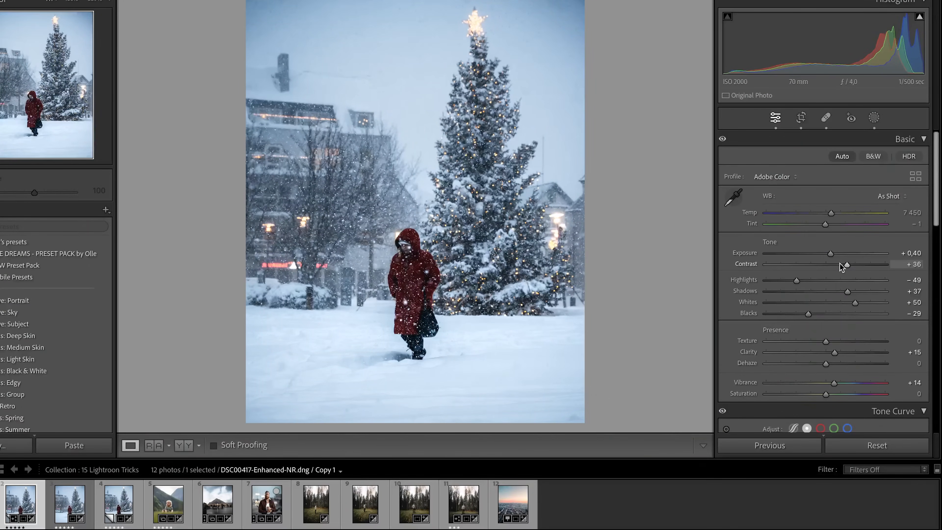
click(643, 8)
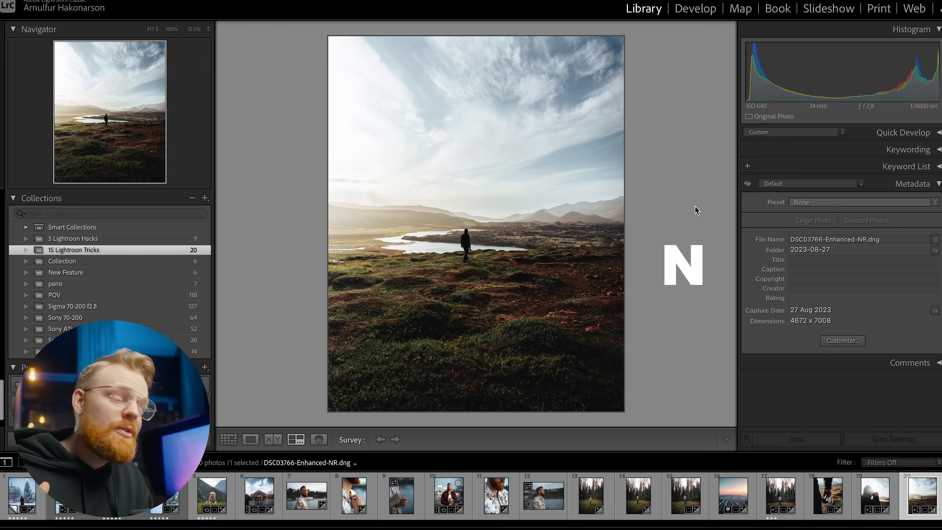